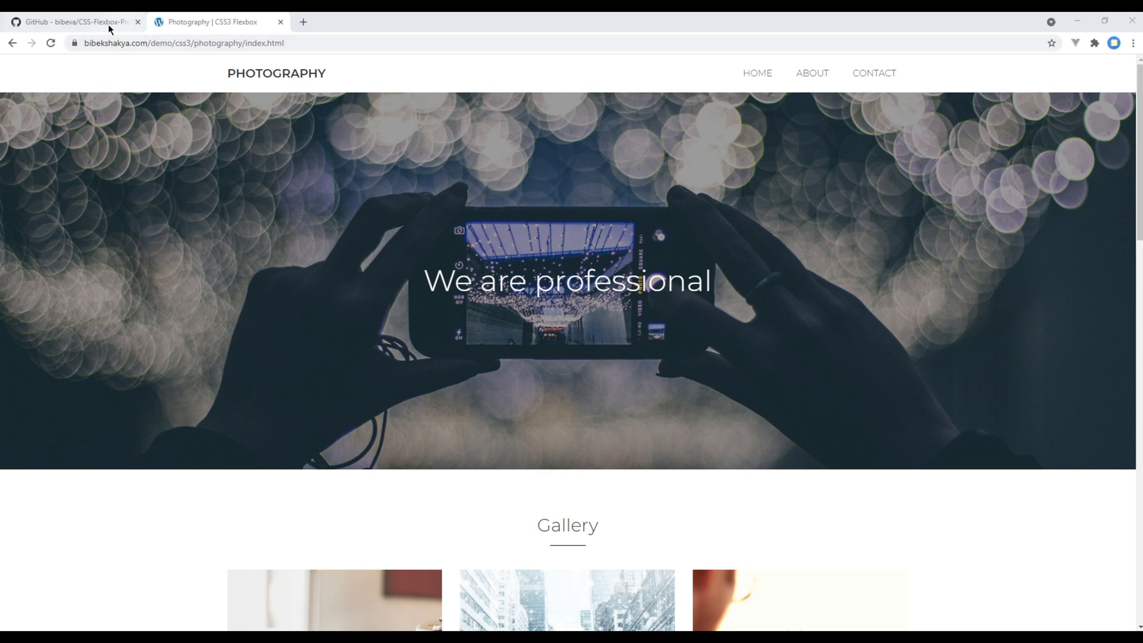
# Compare the finished photography demo site with its GitHub repository, ending on the repository page
pyautogui.click(72, 21)
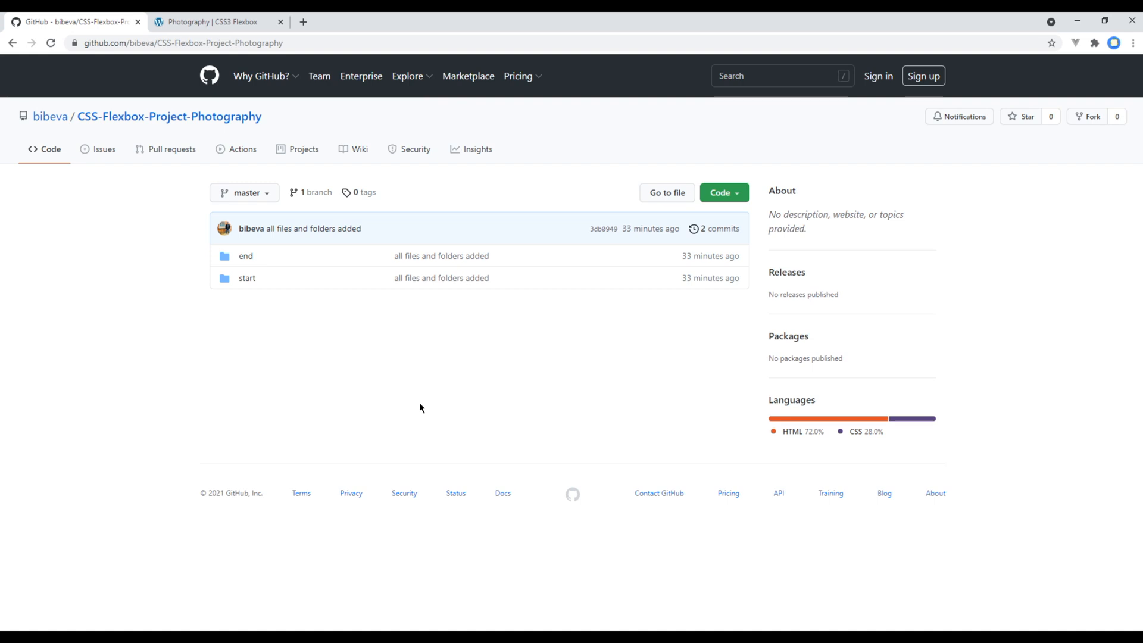
pyautogui.click(182, 42)
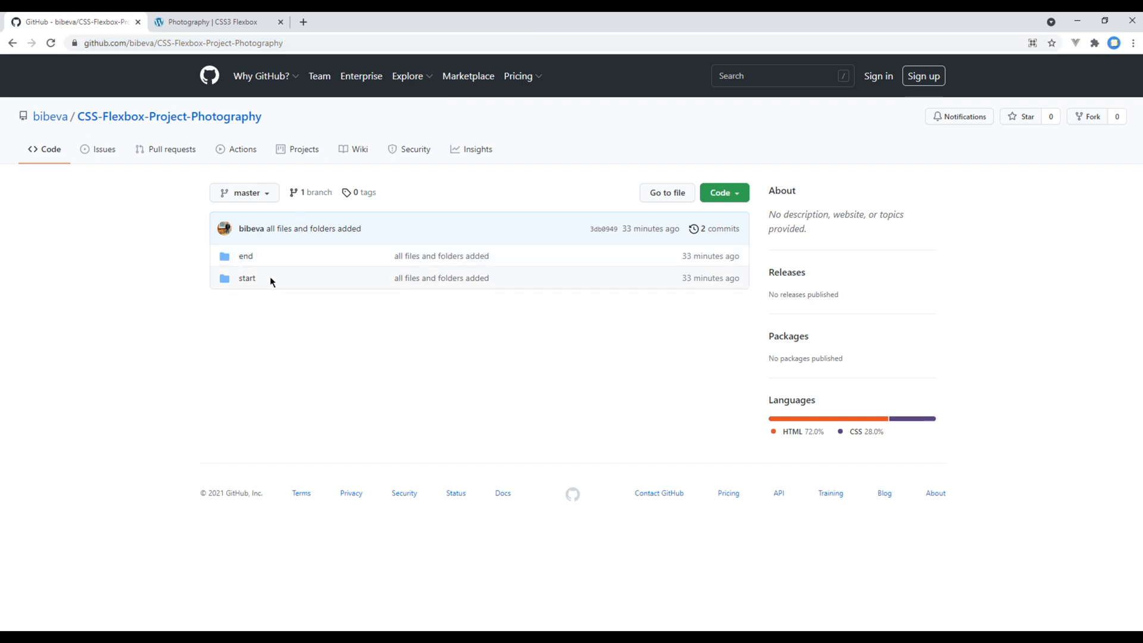
pyautogui.moveTo(292, 260)
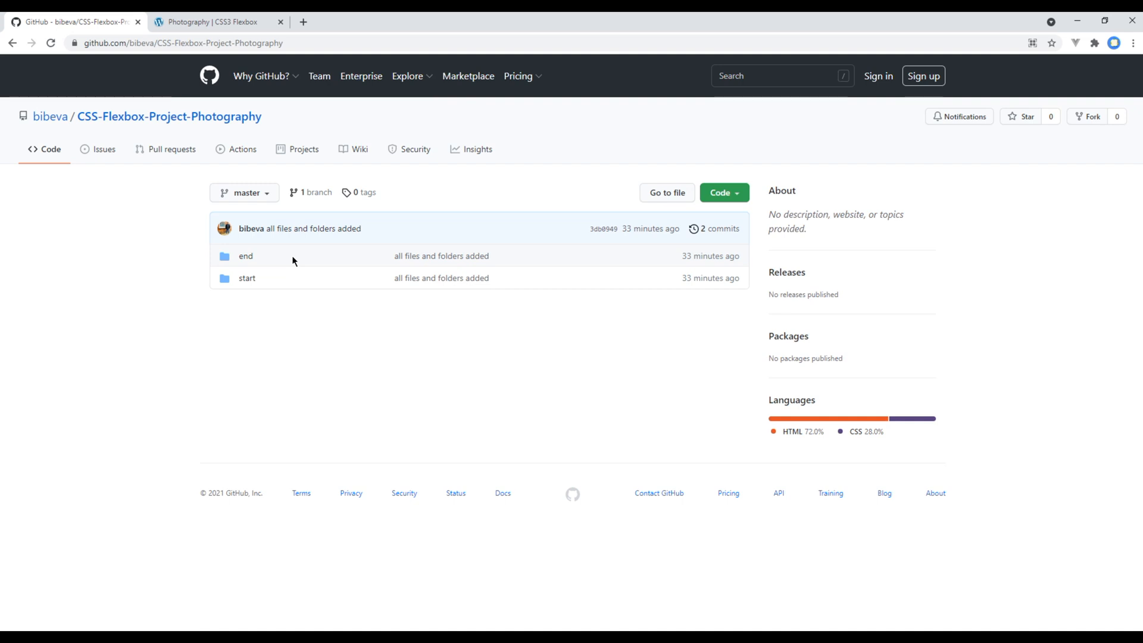
pyautogui.click(212, 21)
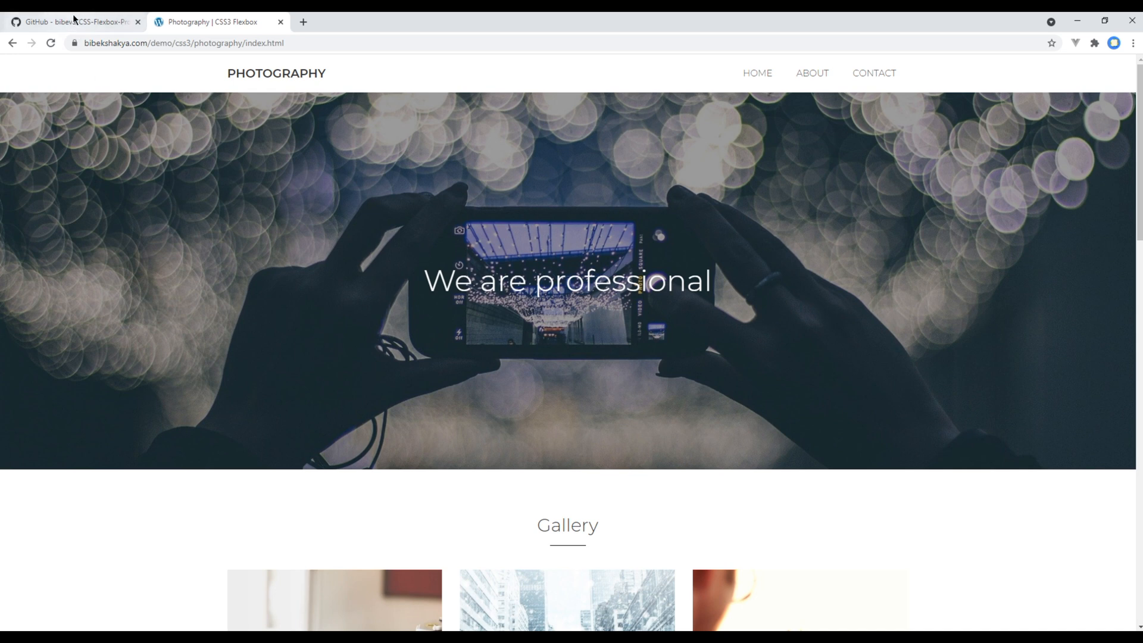
pyautogui.click(73, 22)
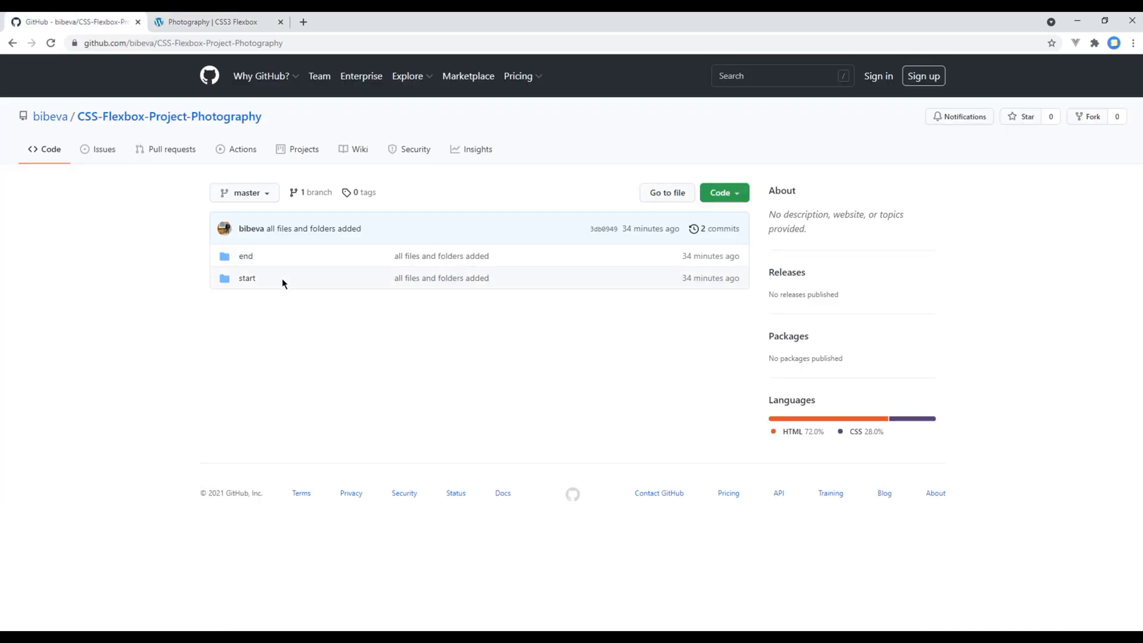
pyautogui.moveTo(276, 278)
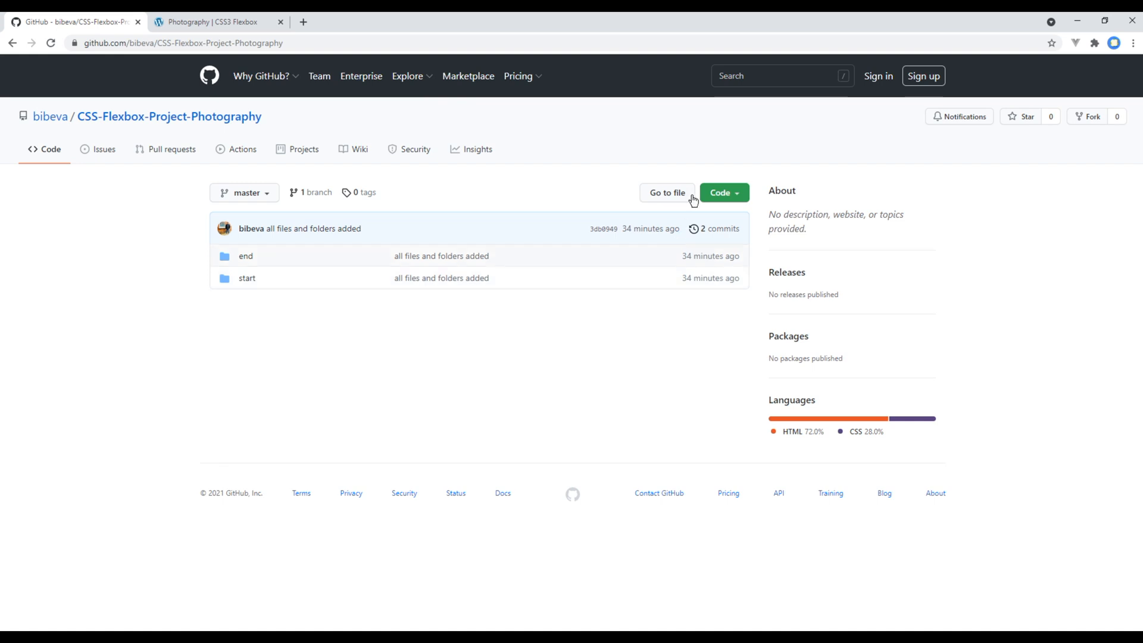
# Show the repository's clone options and select the HTTPS clone URL
pyautogui.click(720, 192)
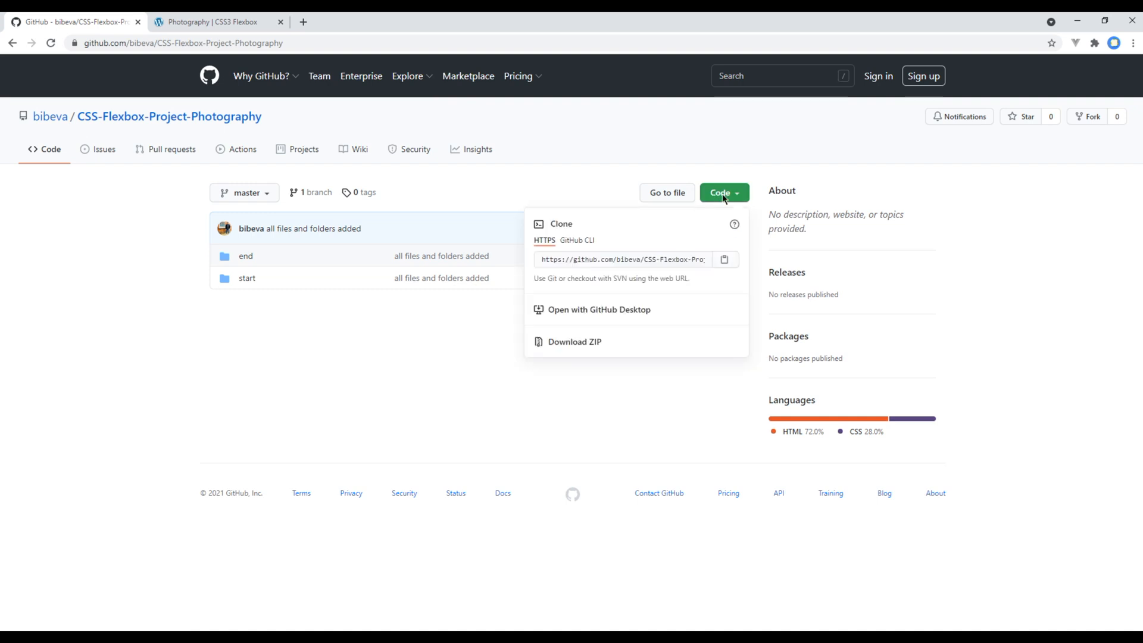
pyautogui.click(624, 258)
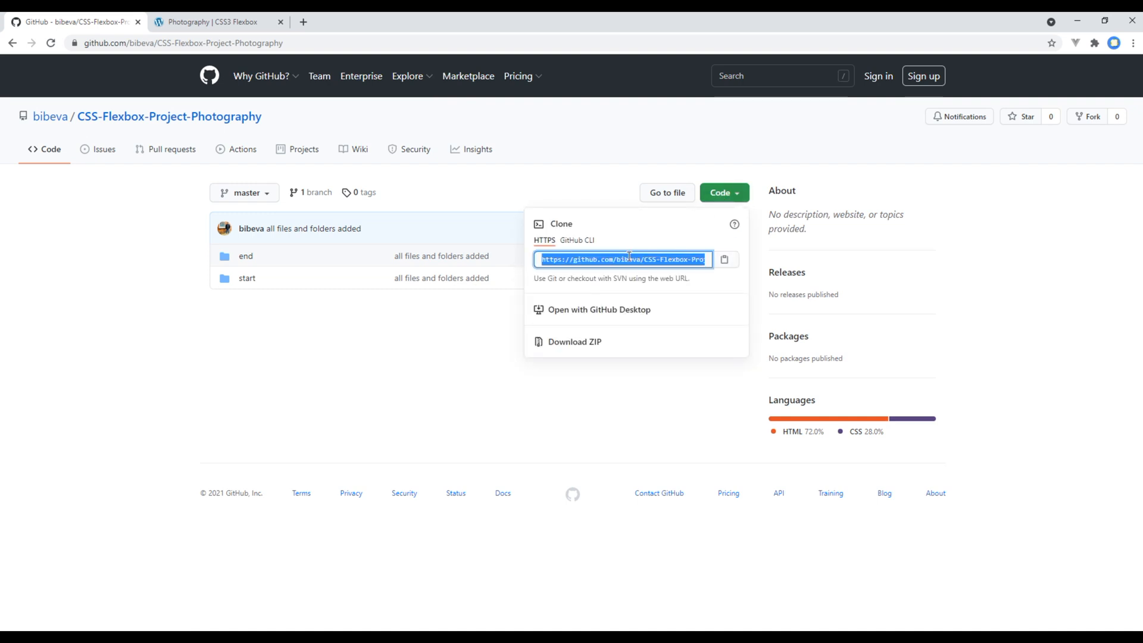
pyautogui.moveTo(989, 30)
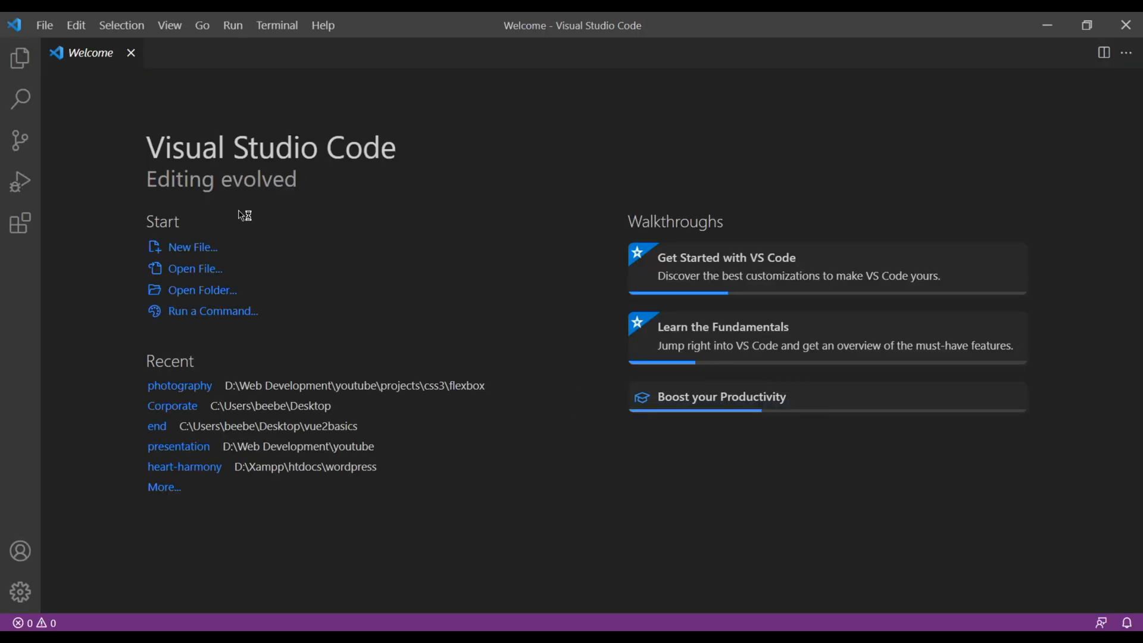
# Open the empty flexbox folder in VS Code and close the Welcome page
pyautogui.click(43, 25)
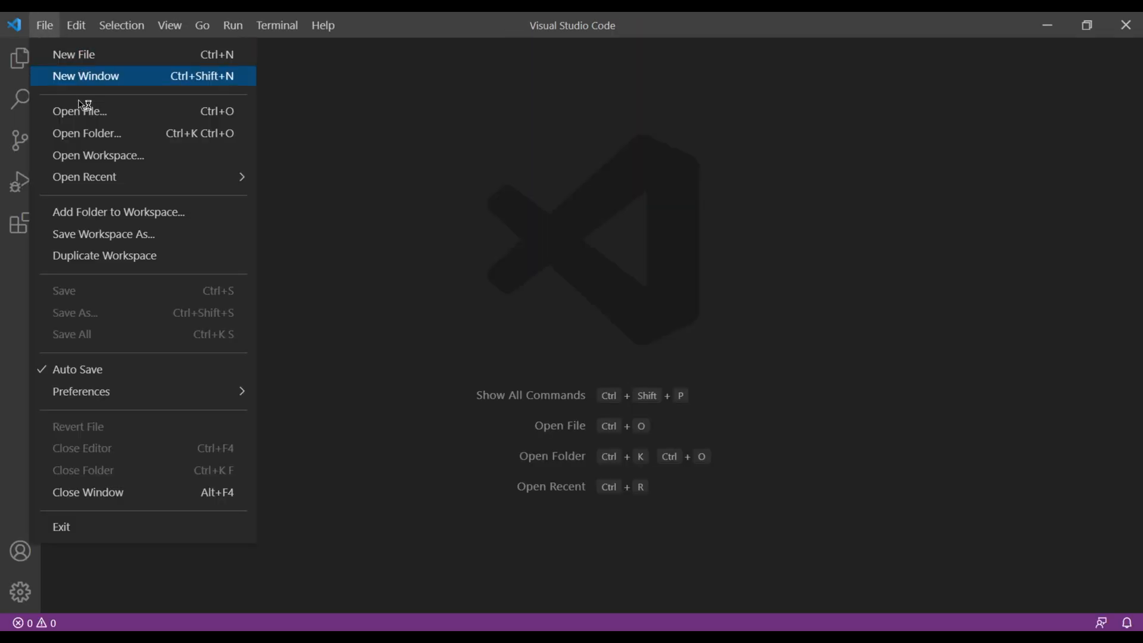
pyautogui.click(87, 133)
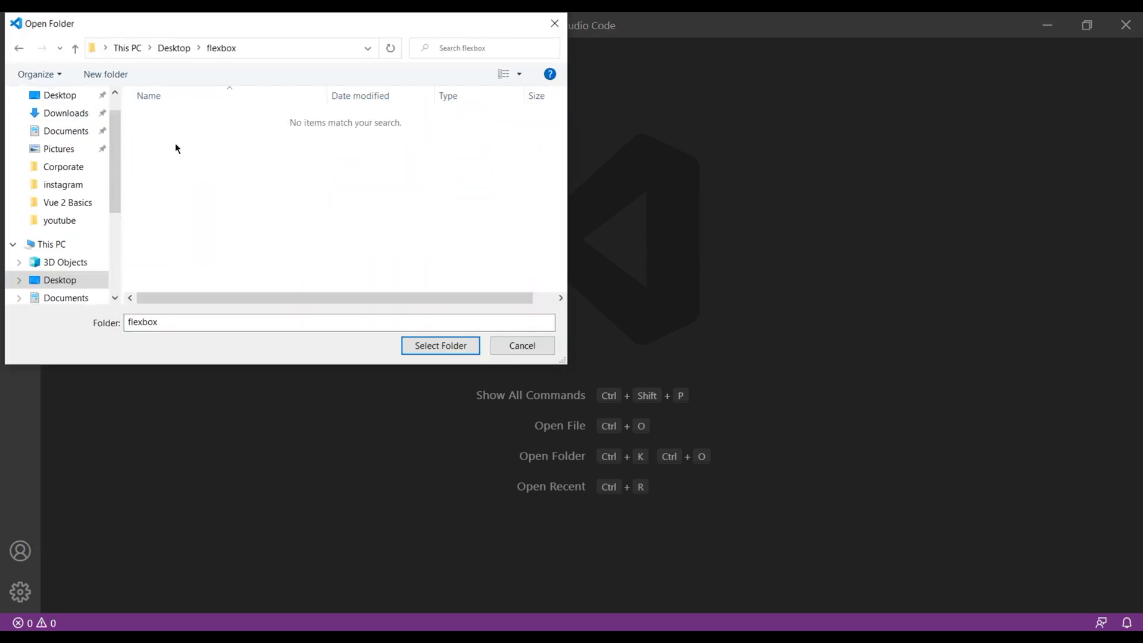
pyautogui.click(439, 345)
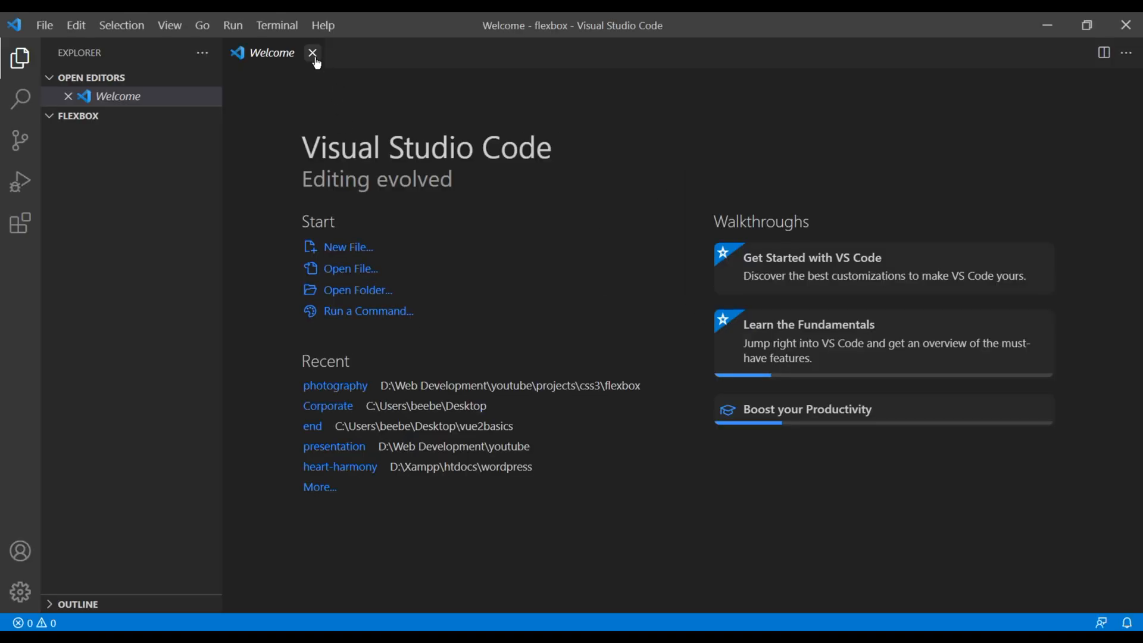
pyautogui.click(312, 52)
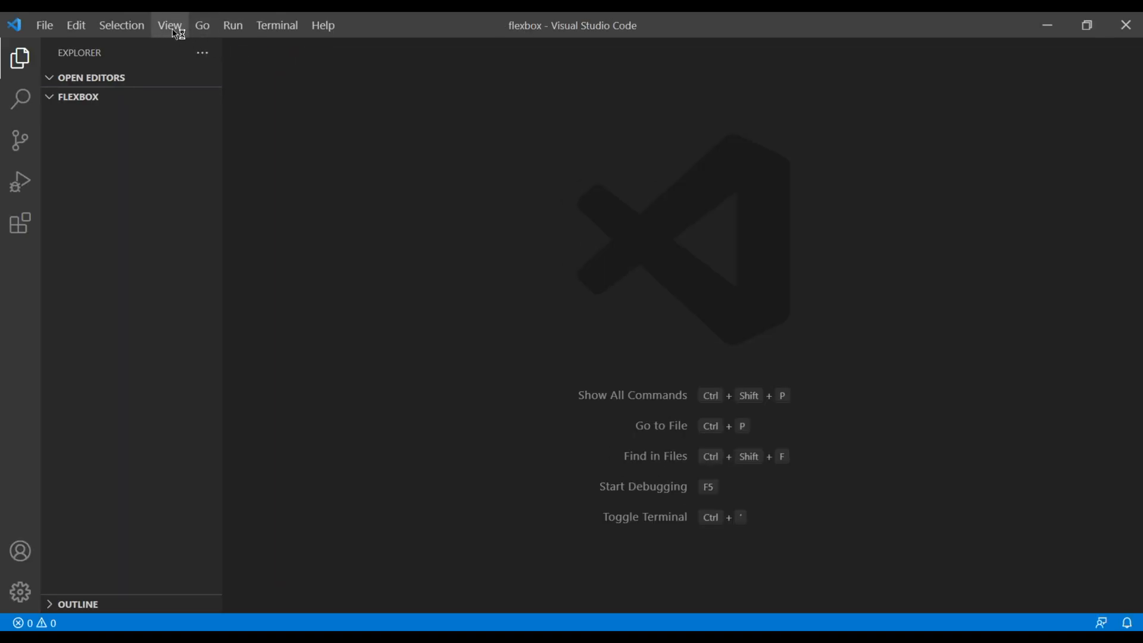
pyautogui.click(169, 25)
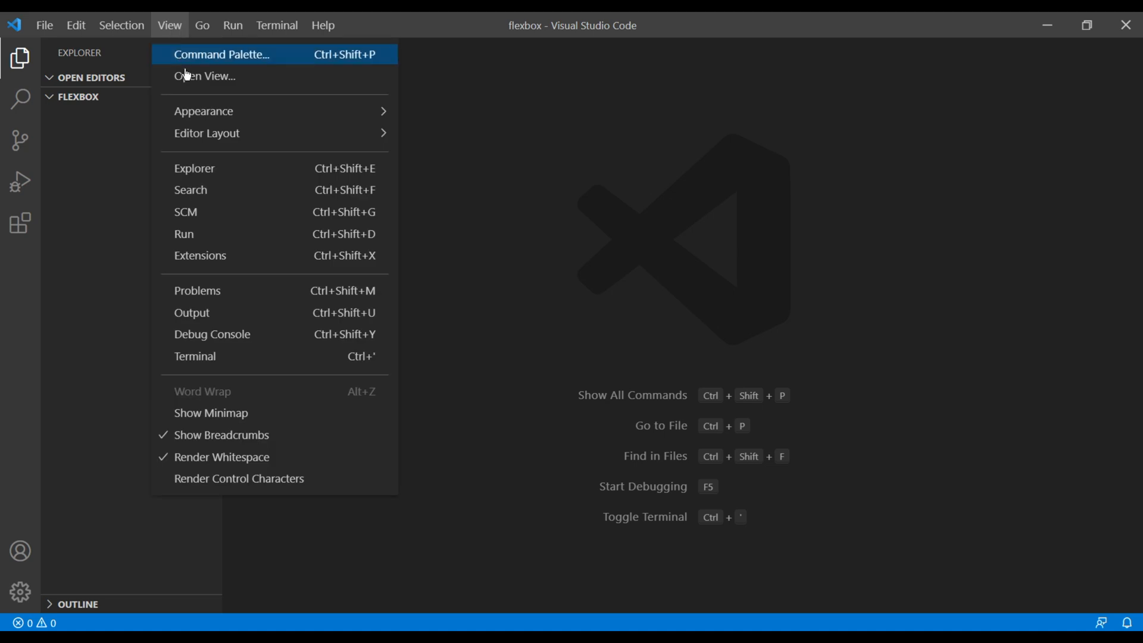
pyautogui.moveTo(243, 356)
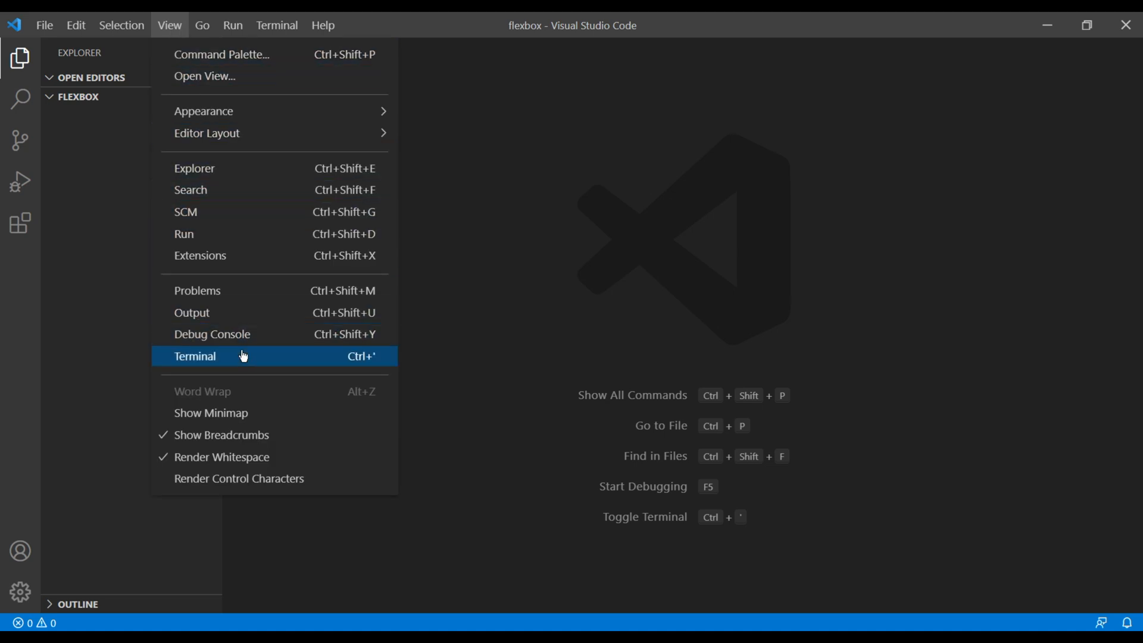
pyautogui.click(195, 356)
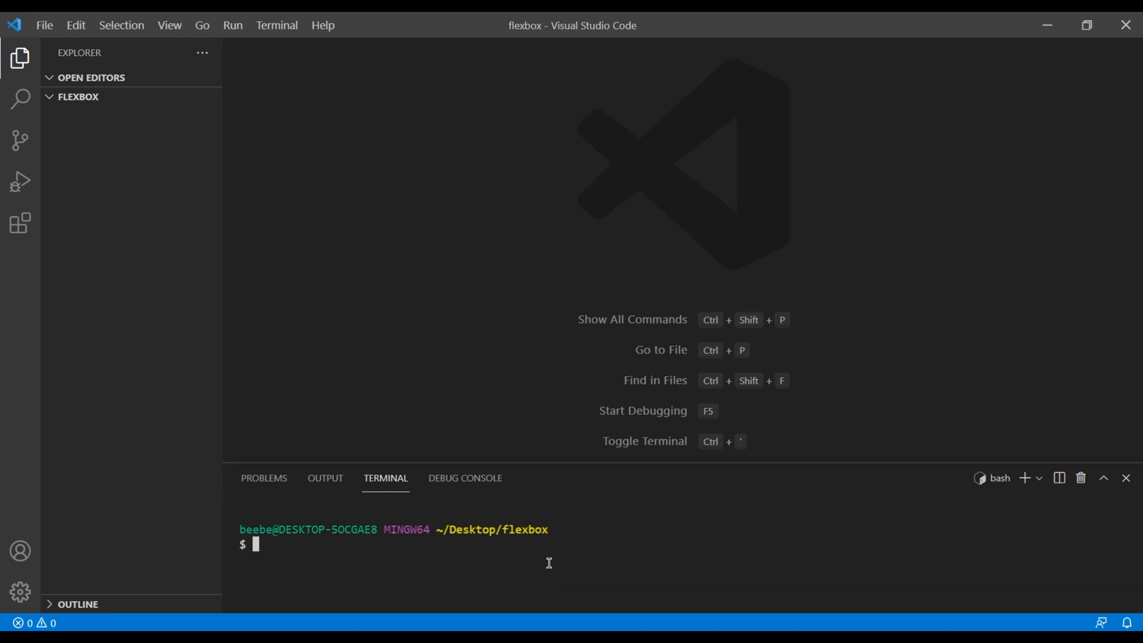
pyautogui.write('git')
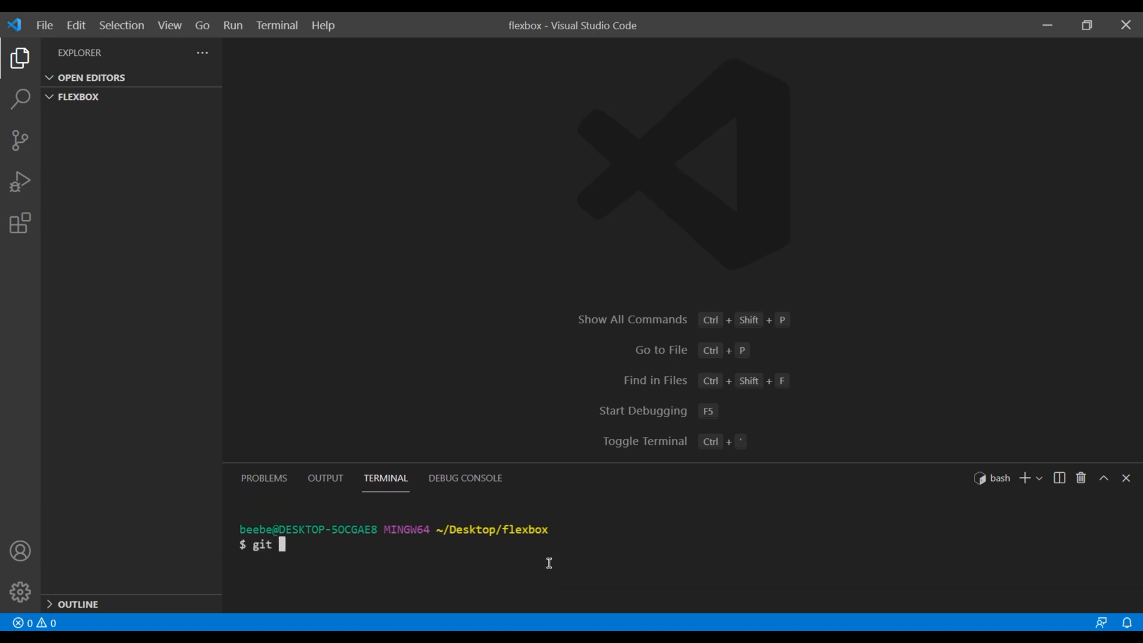
pyautogui.write('clone https://github.com/bibeva/CSS-Flexbox-Project-Photography.git')
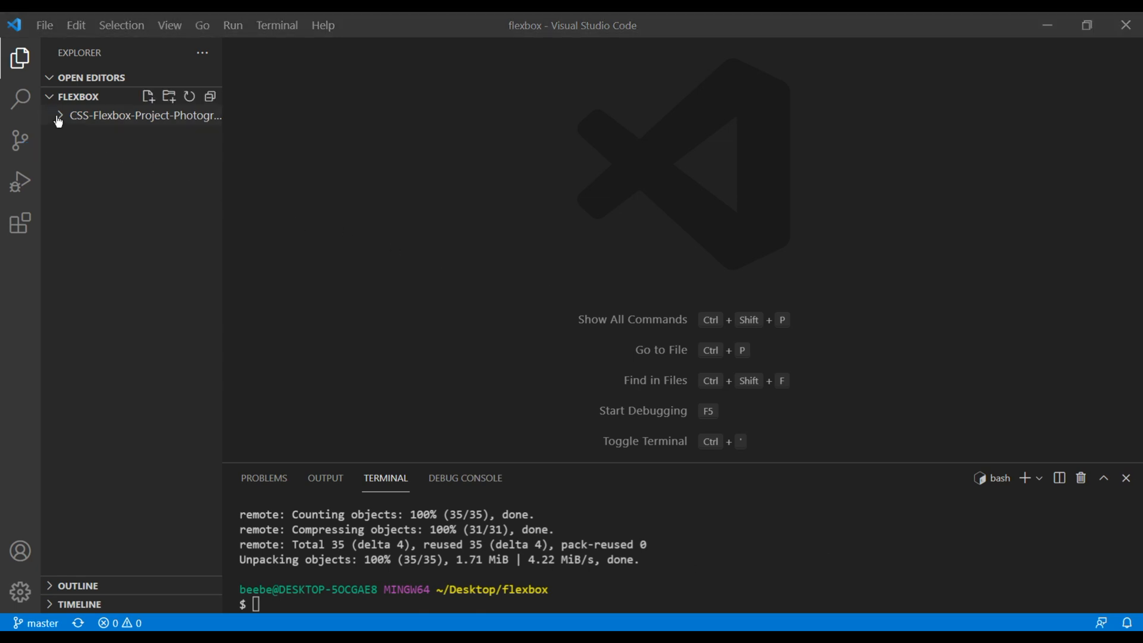
# Expand the cloned repository's start folder and its css folder in Explorer
pyautogui.click(144, 115)
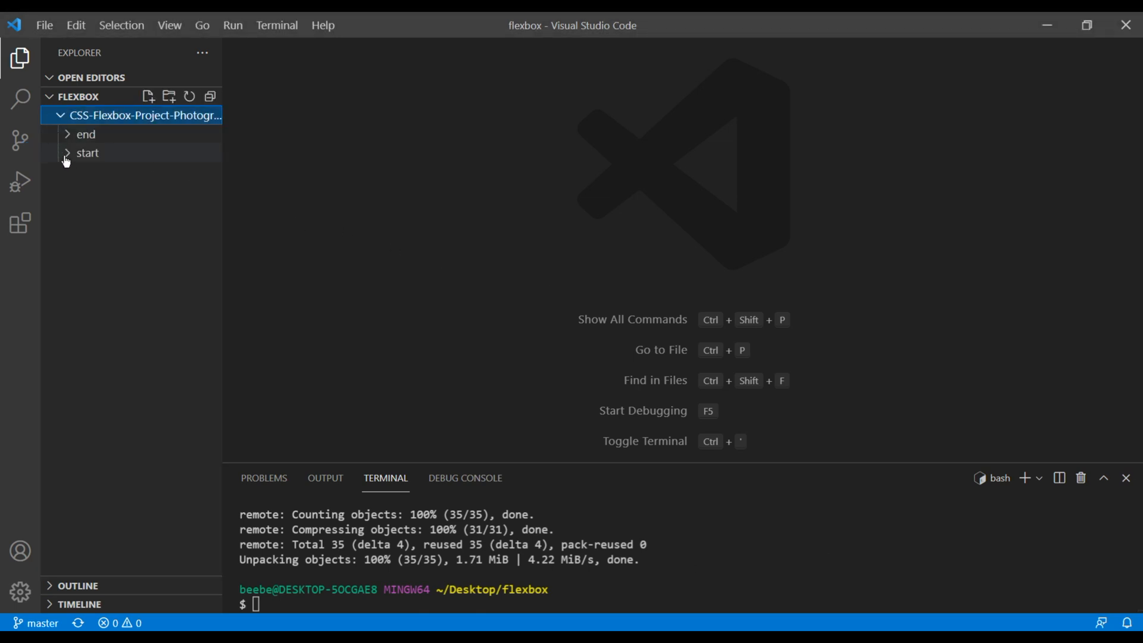
pyautogui.click(88, 152)
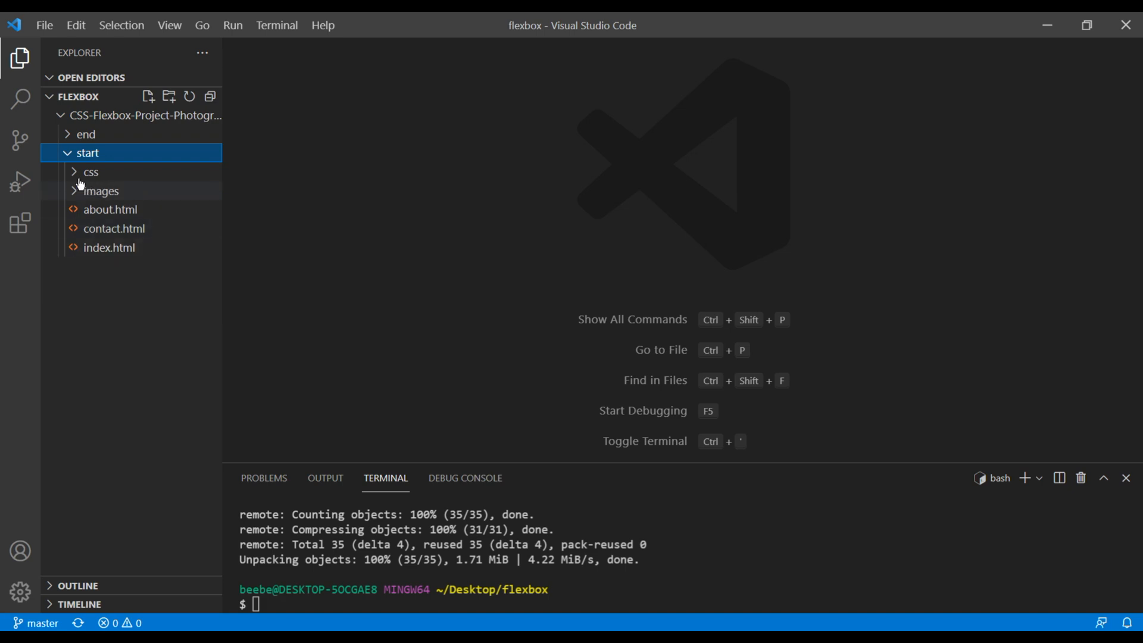
pyautogui.click(91, 172)
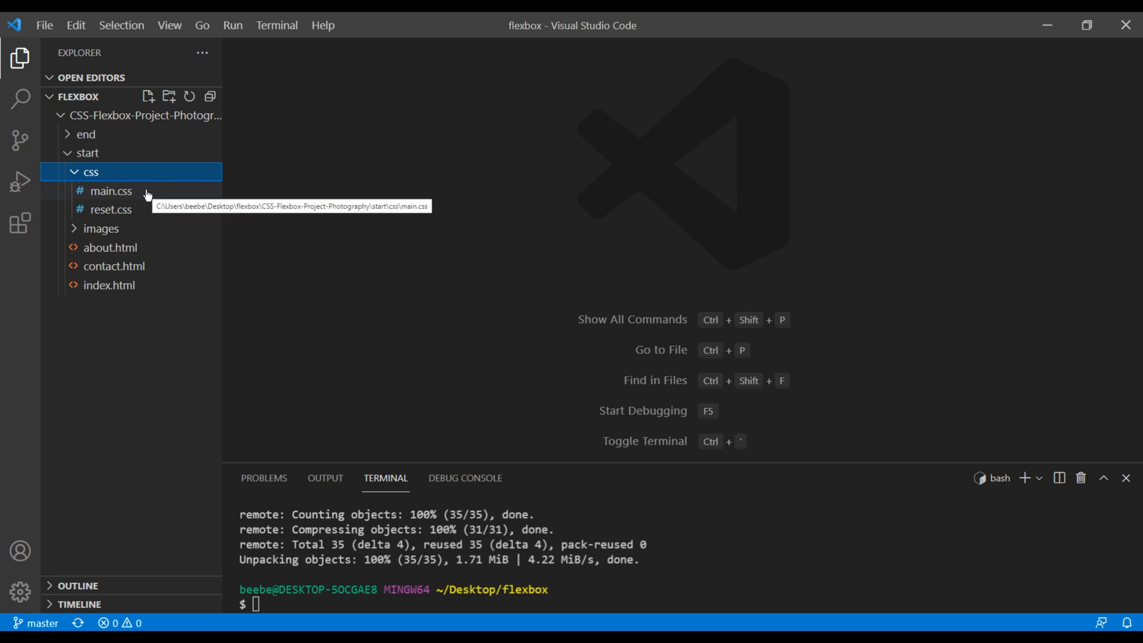
pyautogui.moveTo(111, 210)
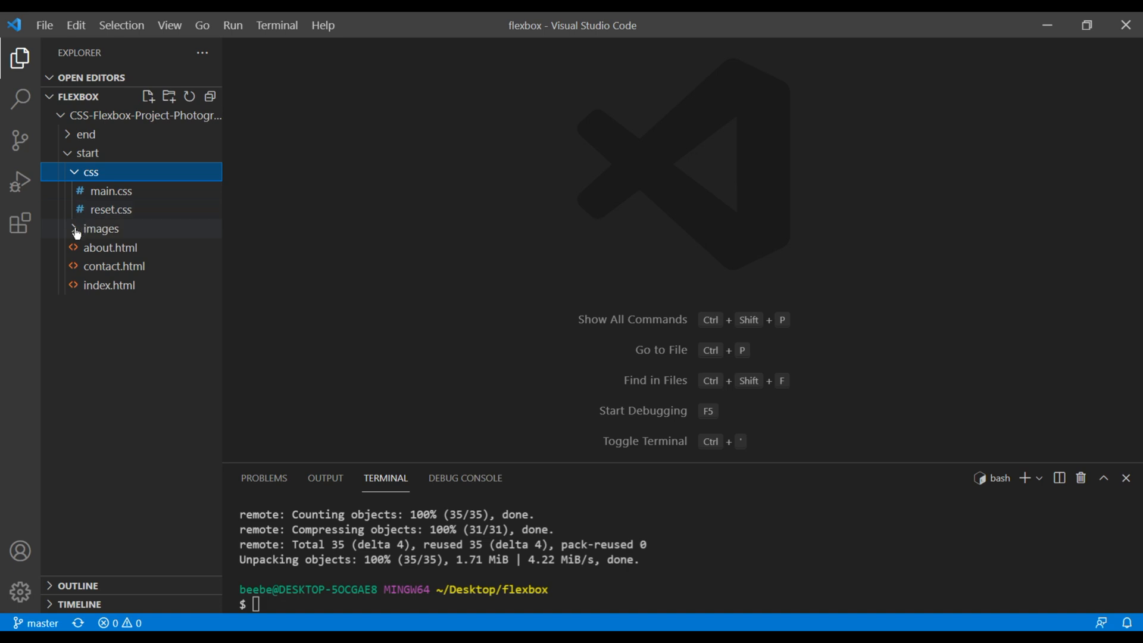
# Expand the images folder and preview img-hero1.jpg, another photo and img8.jpg
pyautogui.click(101, 228)
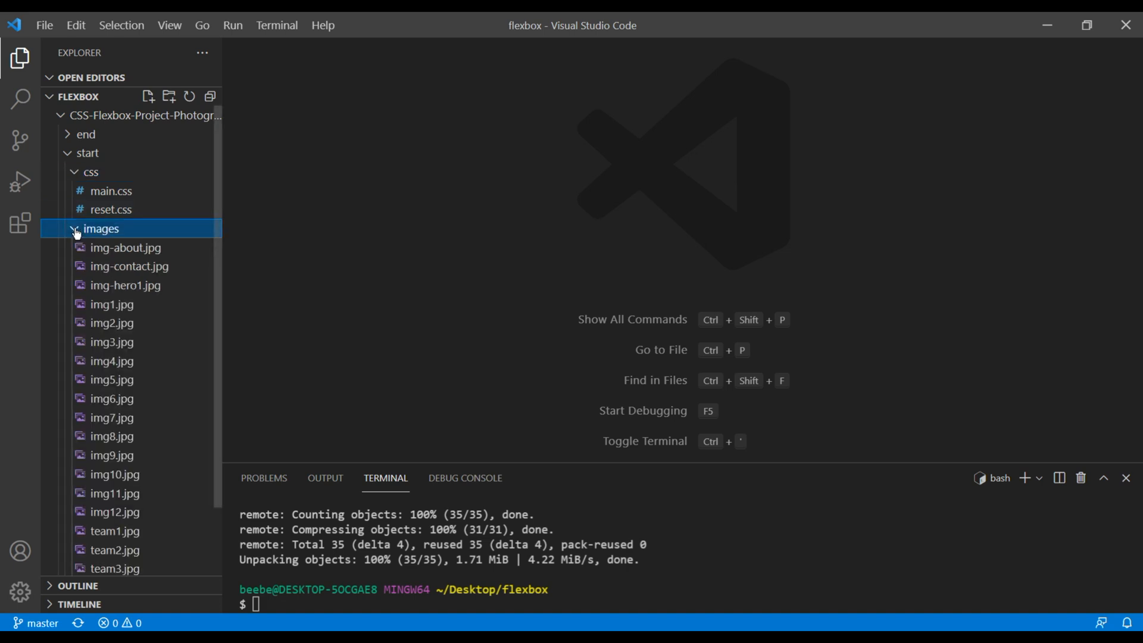
pyautogui.click(126, 286)
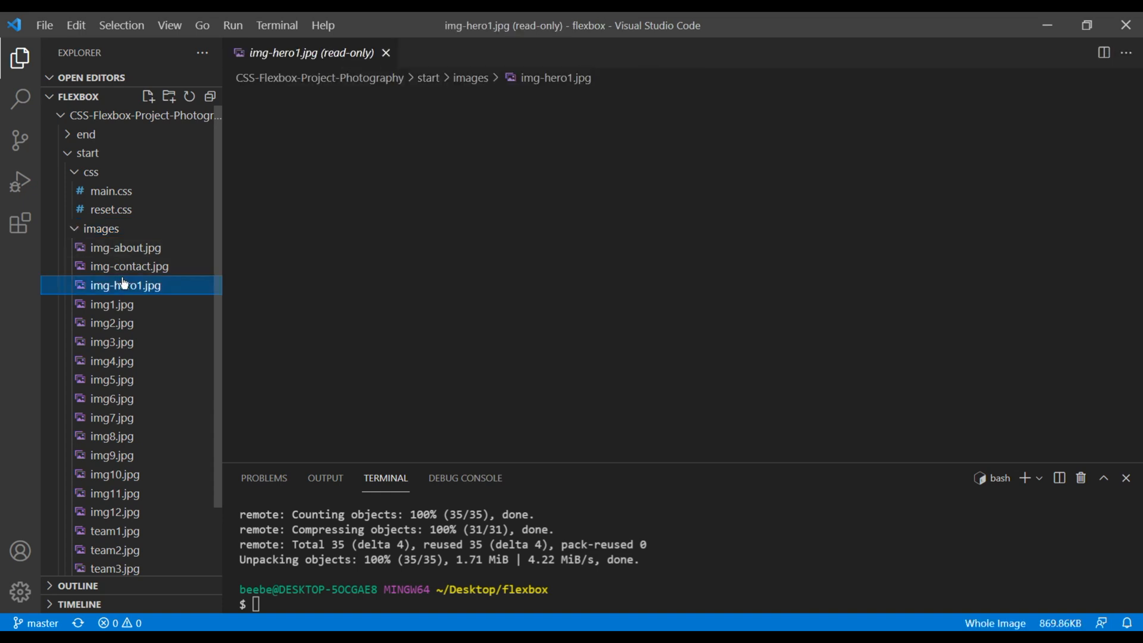
pyautogui.click(111, 360)
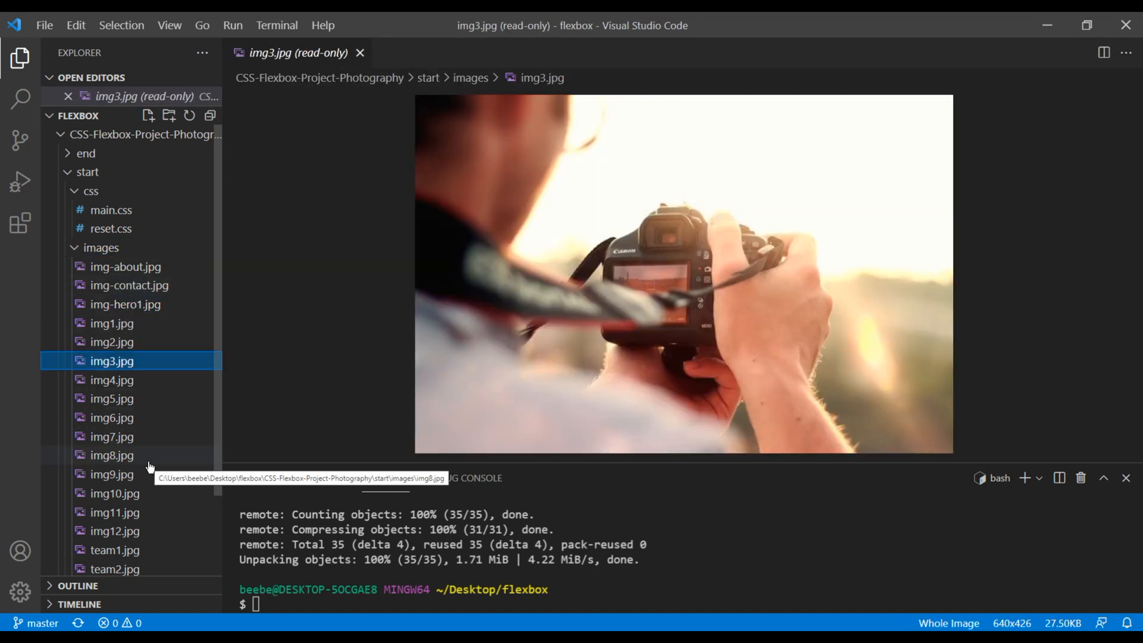
pyautogui.click(111, 455)
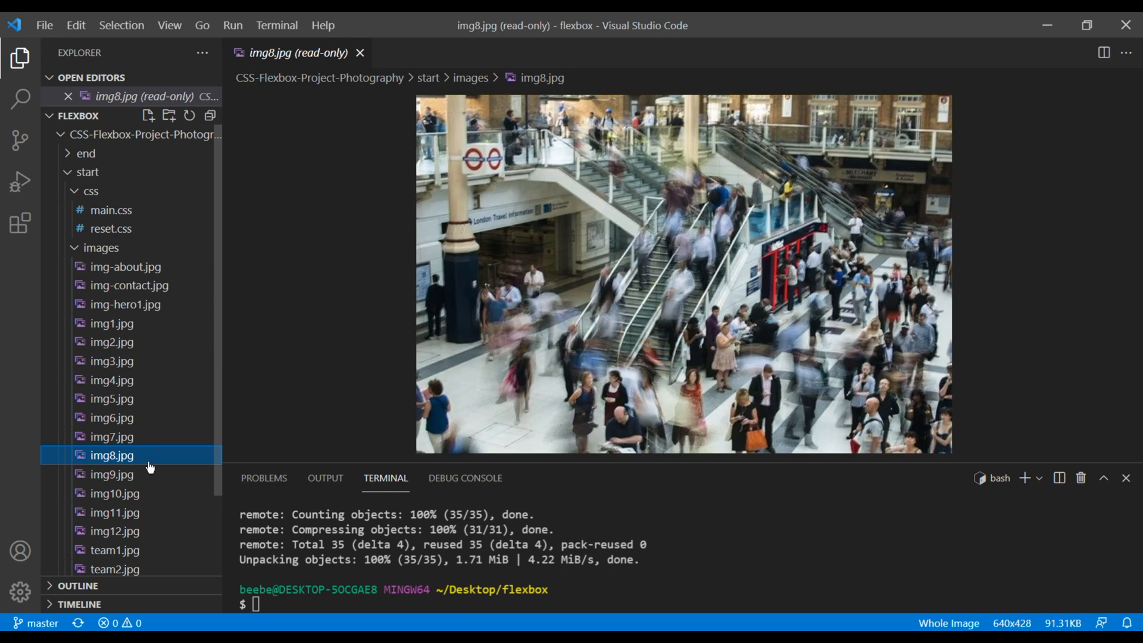
pyautogui.scroll(-3)
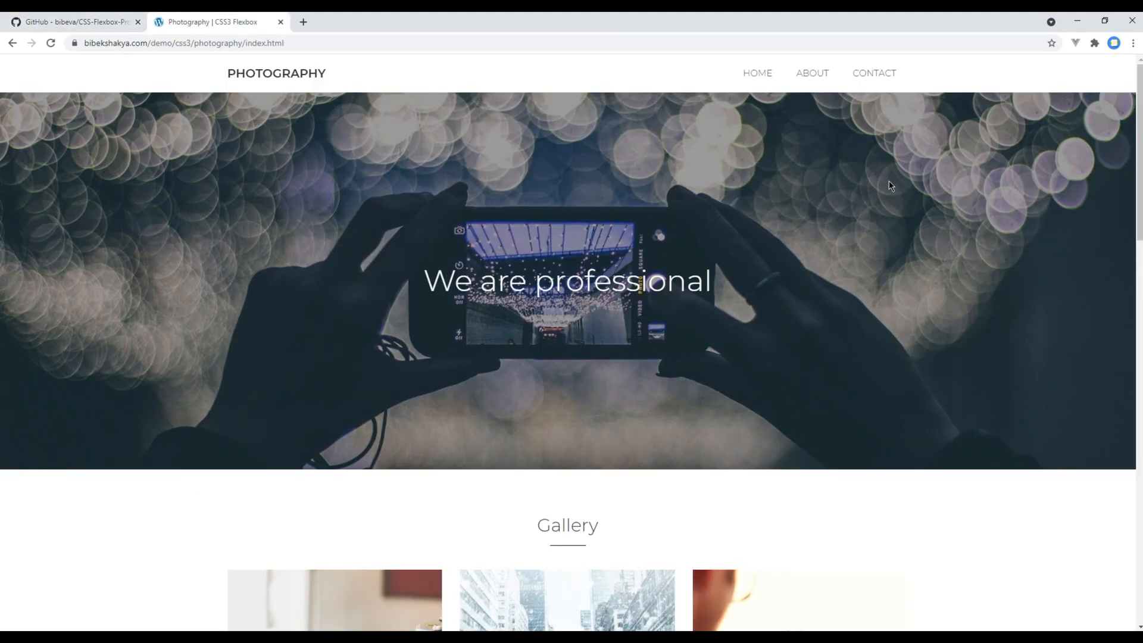
pyautogui.moveTo(915, 189)
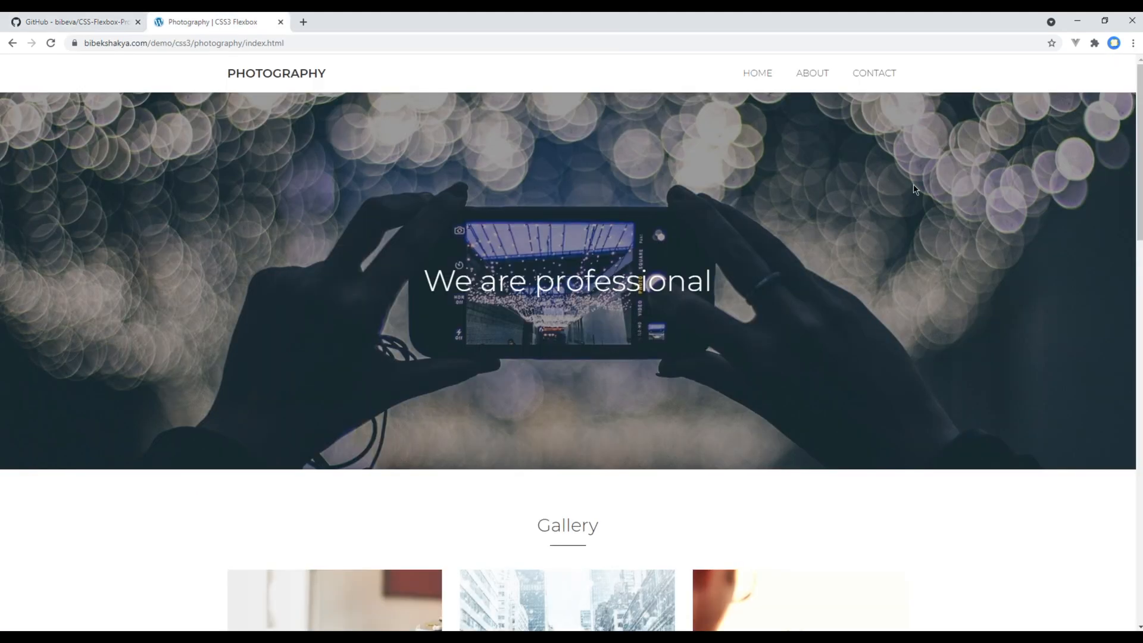
pyautogui.moveTo(735, 284)
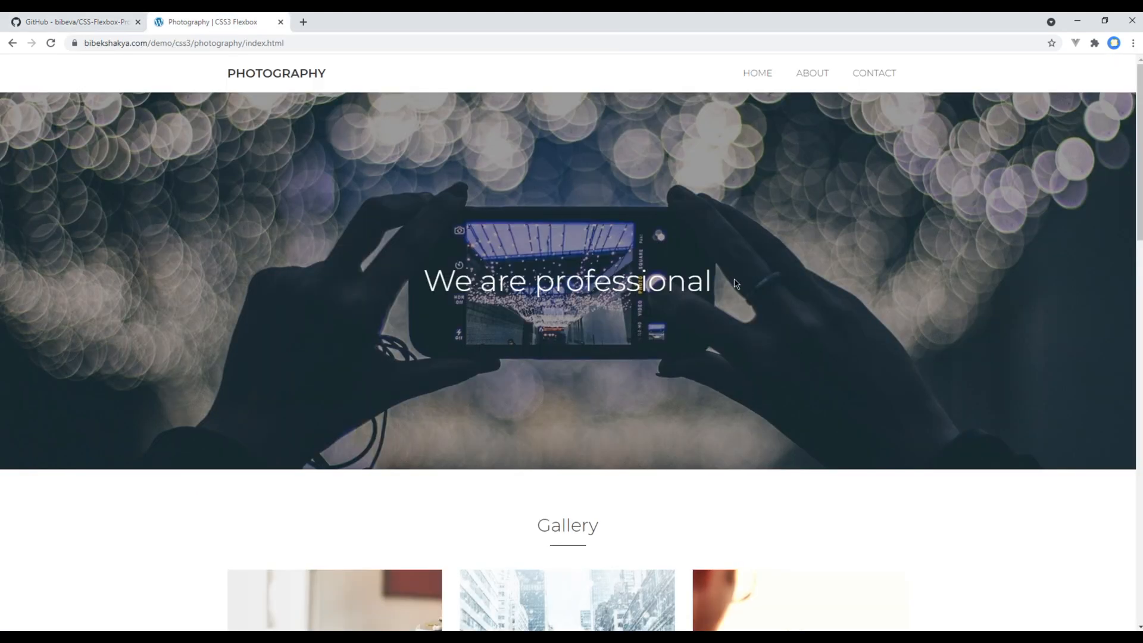
pyautogui.moveTo(637, 254)
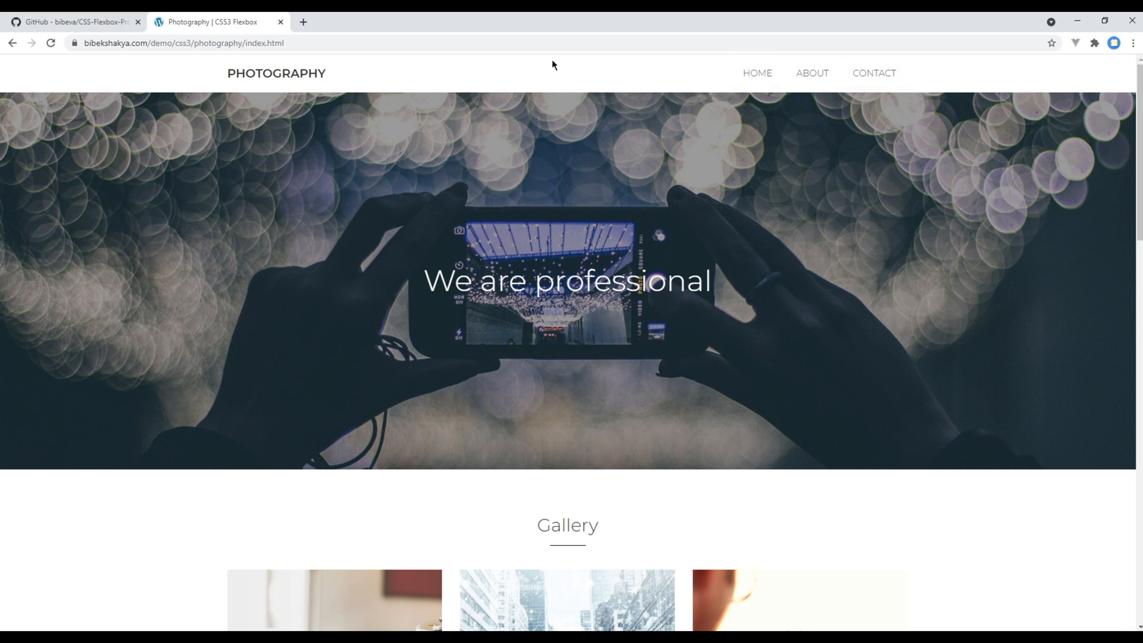
pyautogui.moveTo(591, 315)
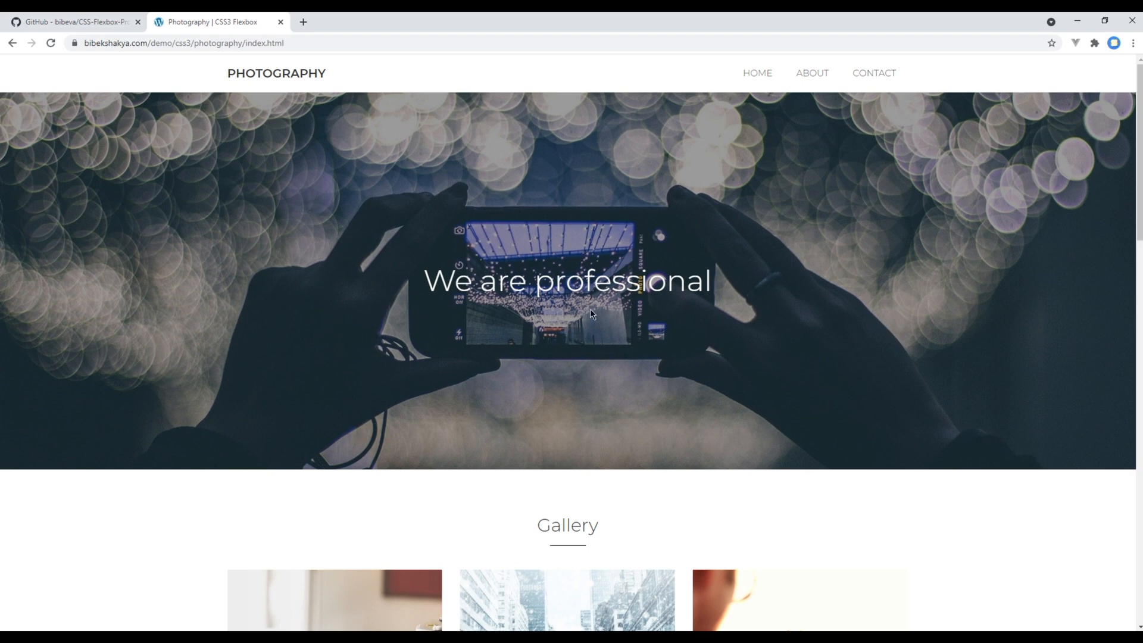
pyautogui.scroll(-3)
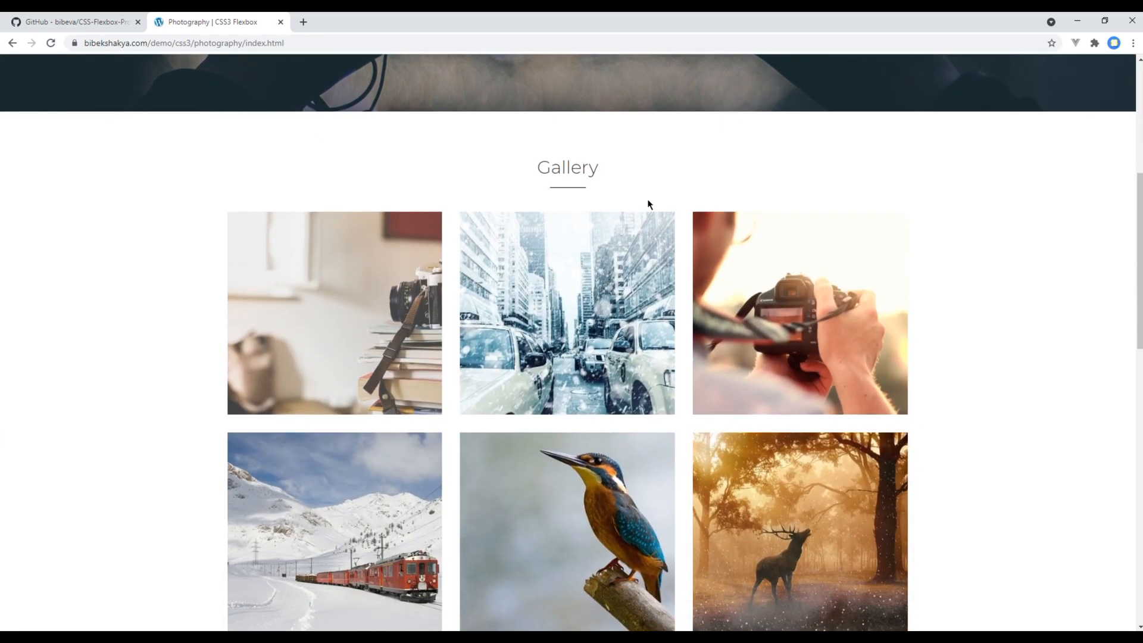
pyautogui.scroll(-3)
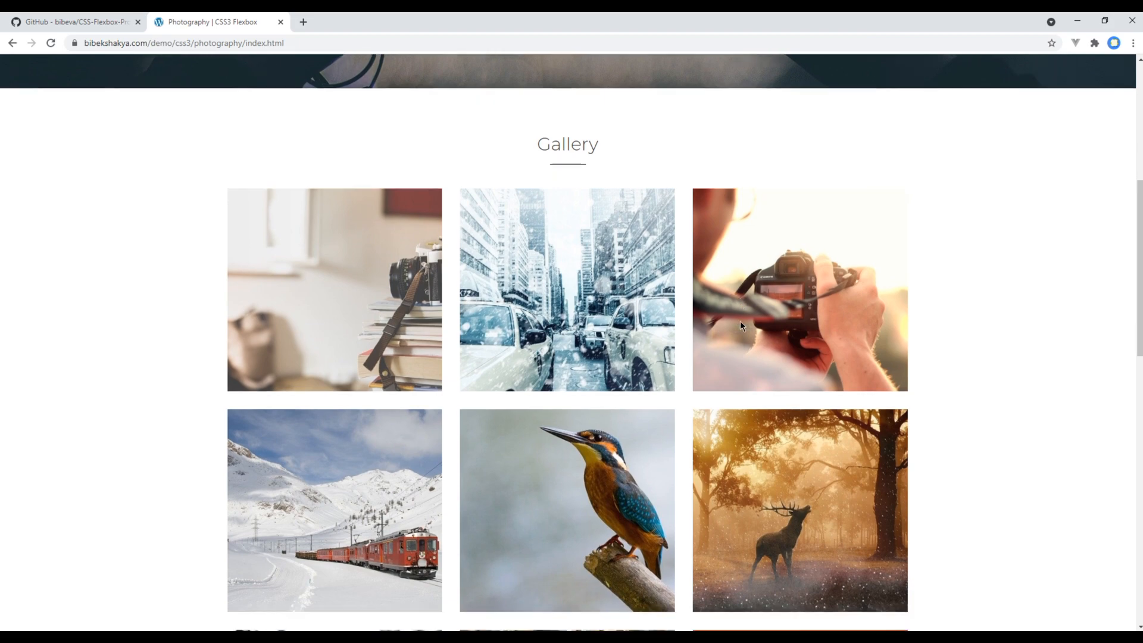
pyautogui.scroll(-3)
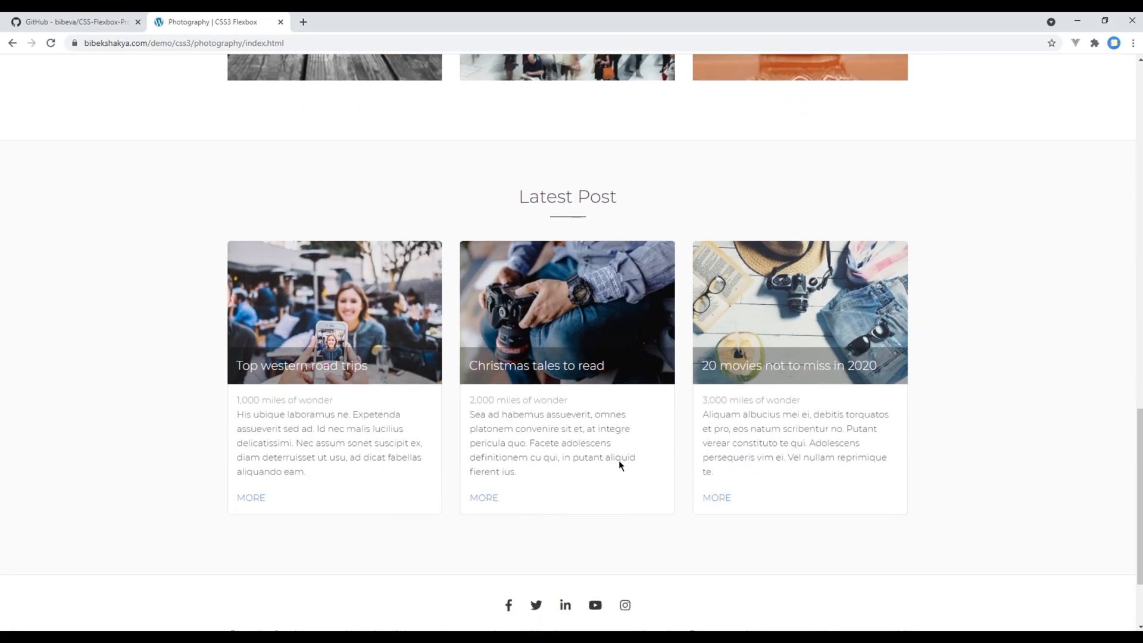
pyautogui.scroll(-3)
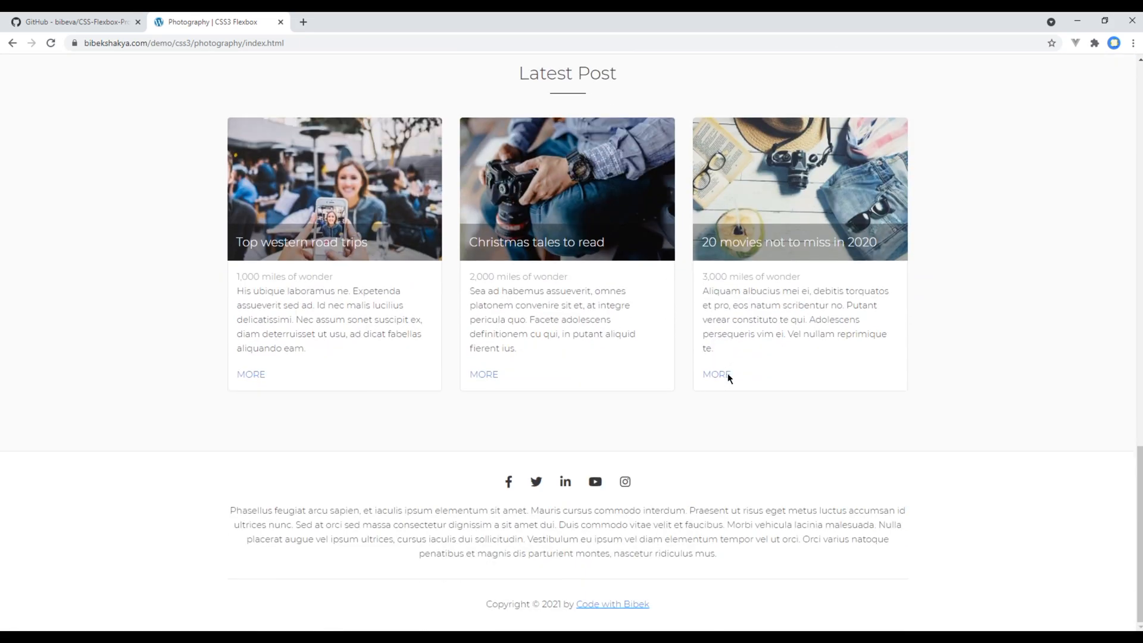
pyautogui.moveTo(1013, 490)
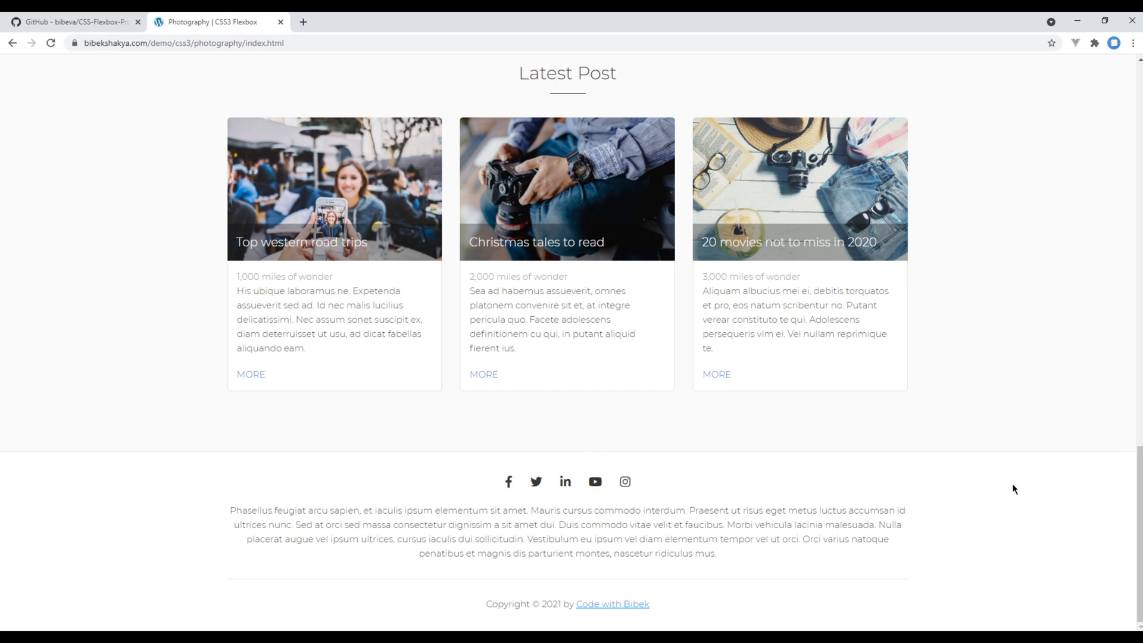
pyautogui.scroll(3)
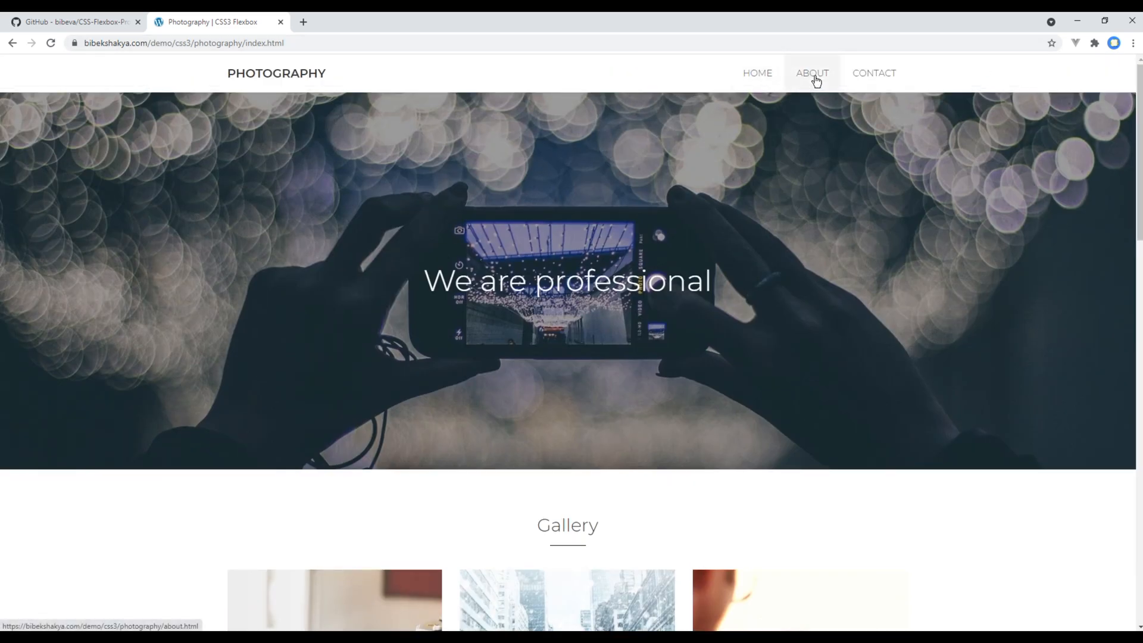
# Open the demo's About us page, highlight its intro text and scroll to the team
pyautogui.click(811, 72)
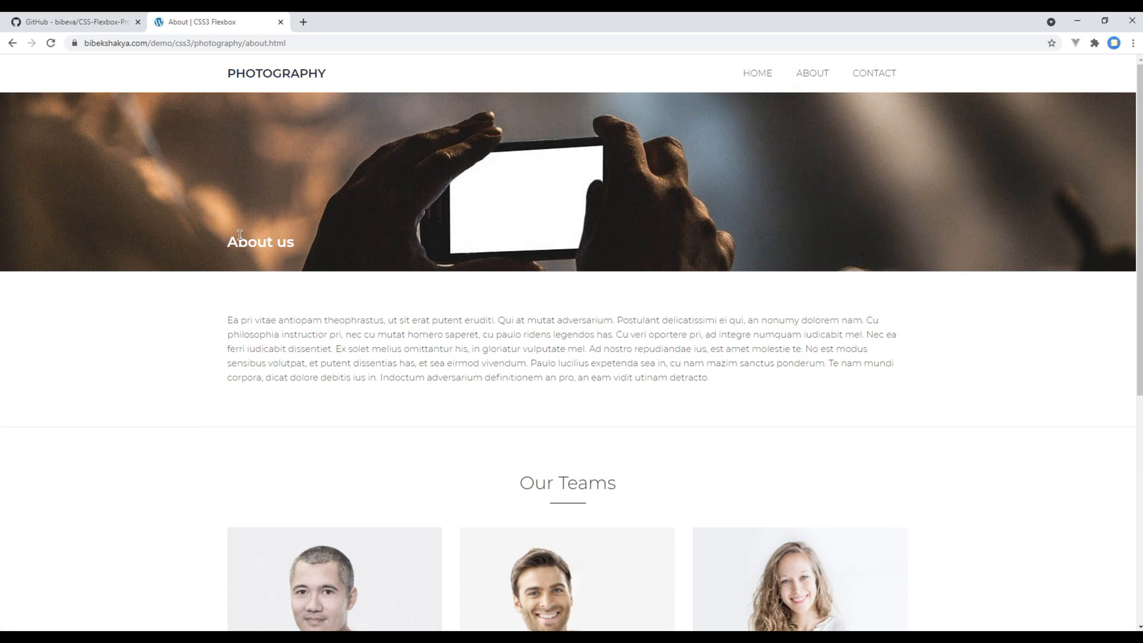
pyautogui.moveTo(368, 320); pyautogui.dragTo(603, 348)
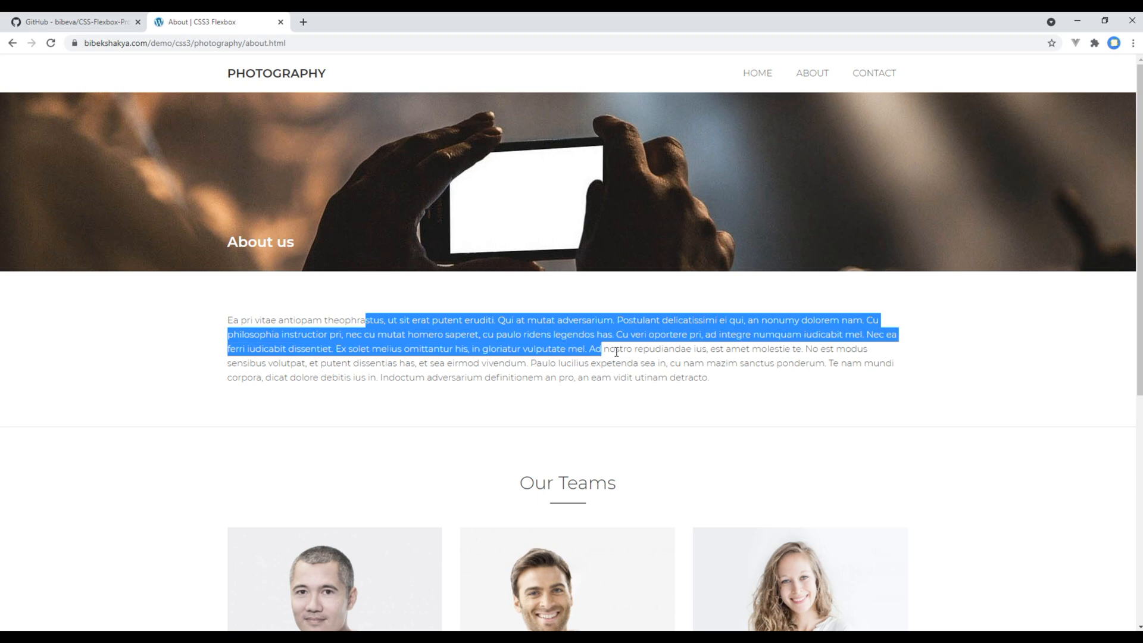
pyautogui.scroll(-3)
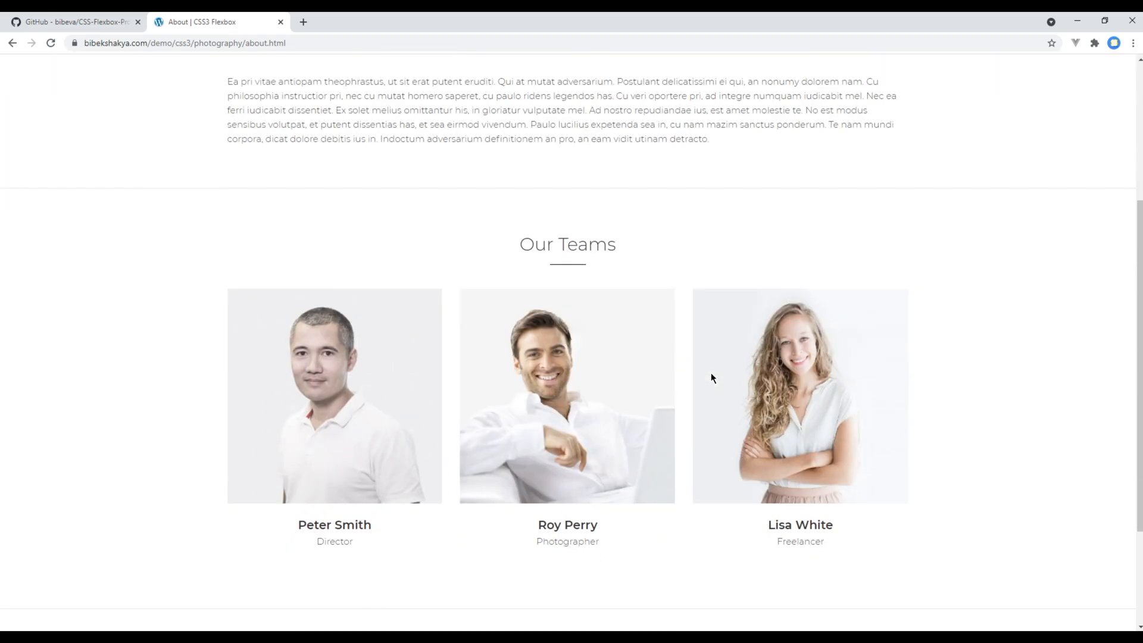
pyautogui.moveTo(501, 339)
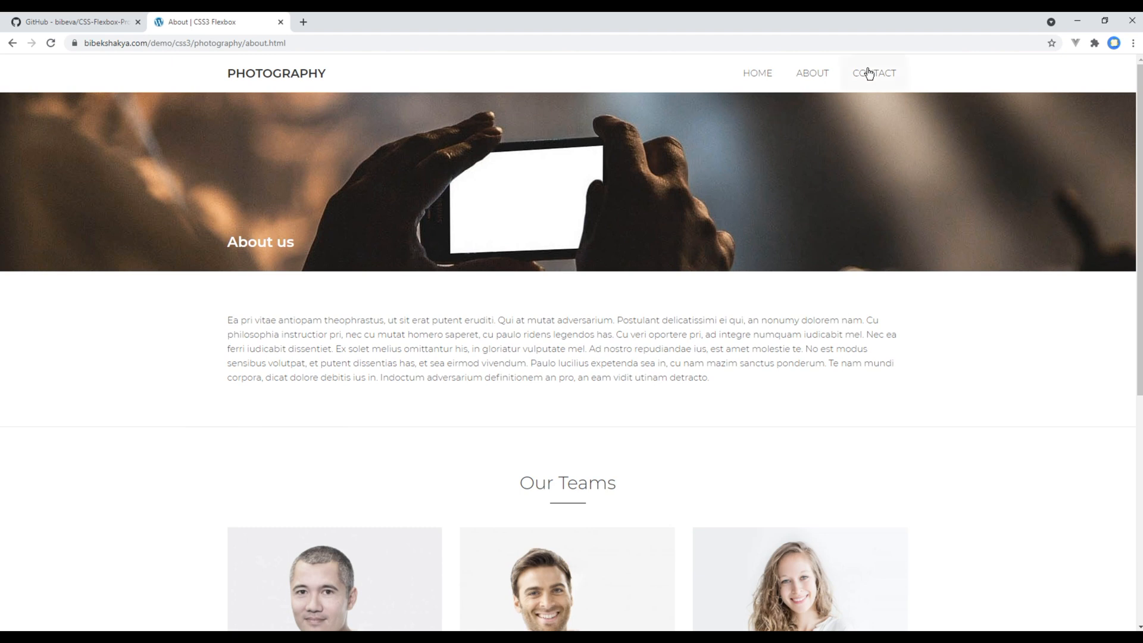
pyautogui.click(873, 73)
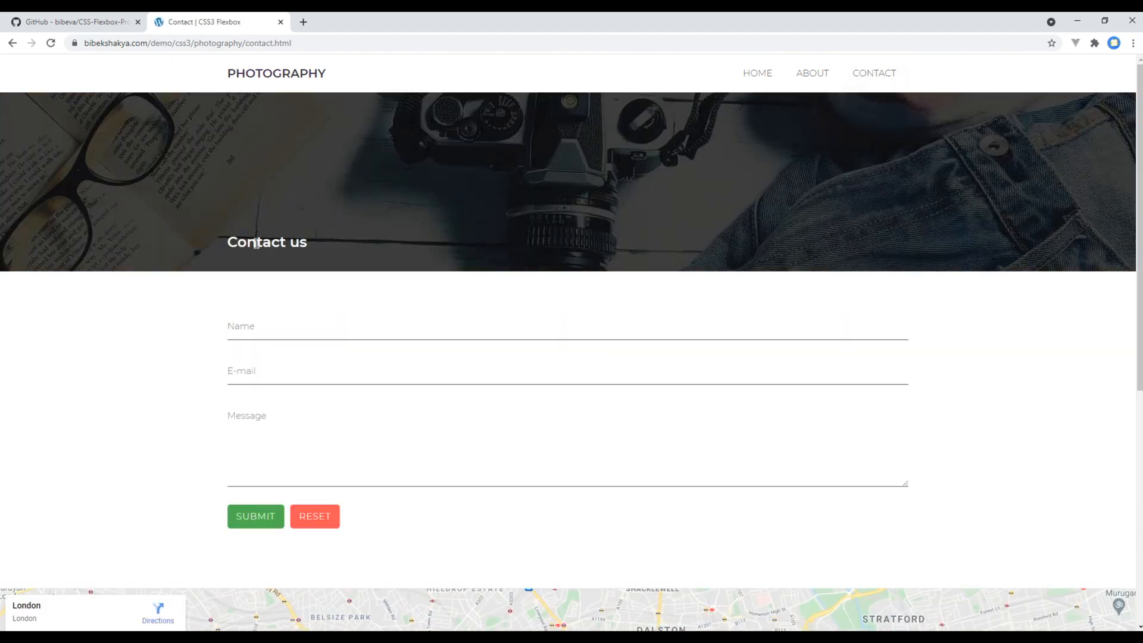
pyautogui.scroll(-3)
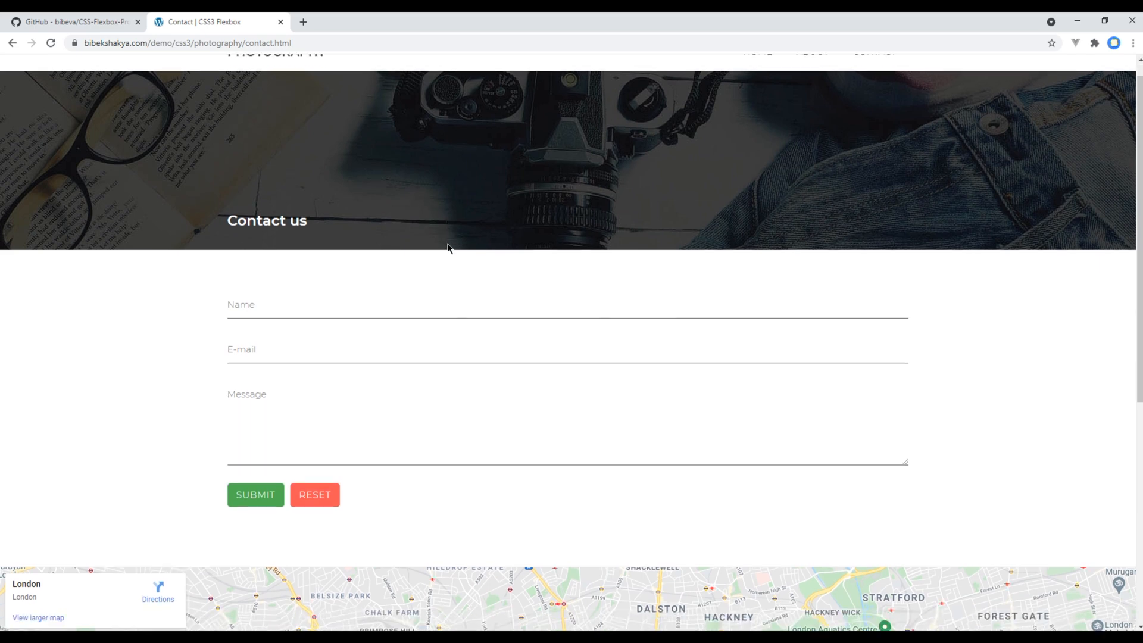
pyautogui.scroll(-3)
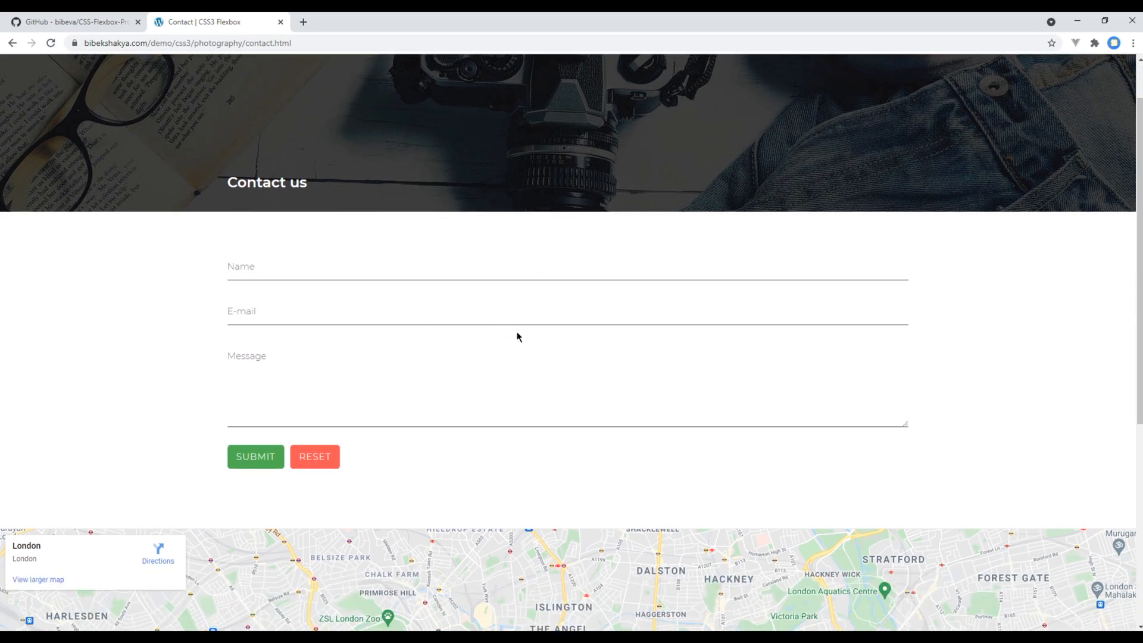
pyautogui.scroll(-3)
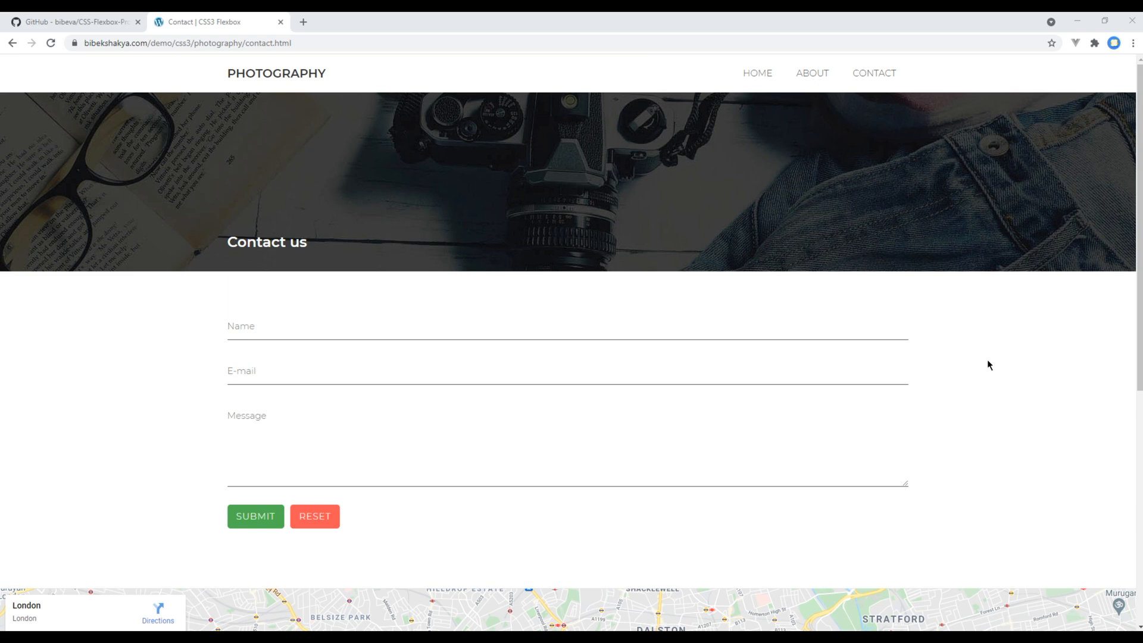
pyautogui.moveTo(188, 573)
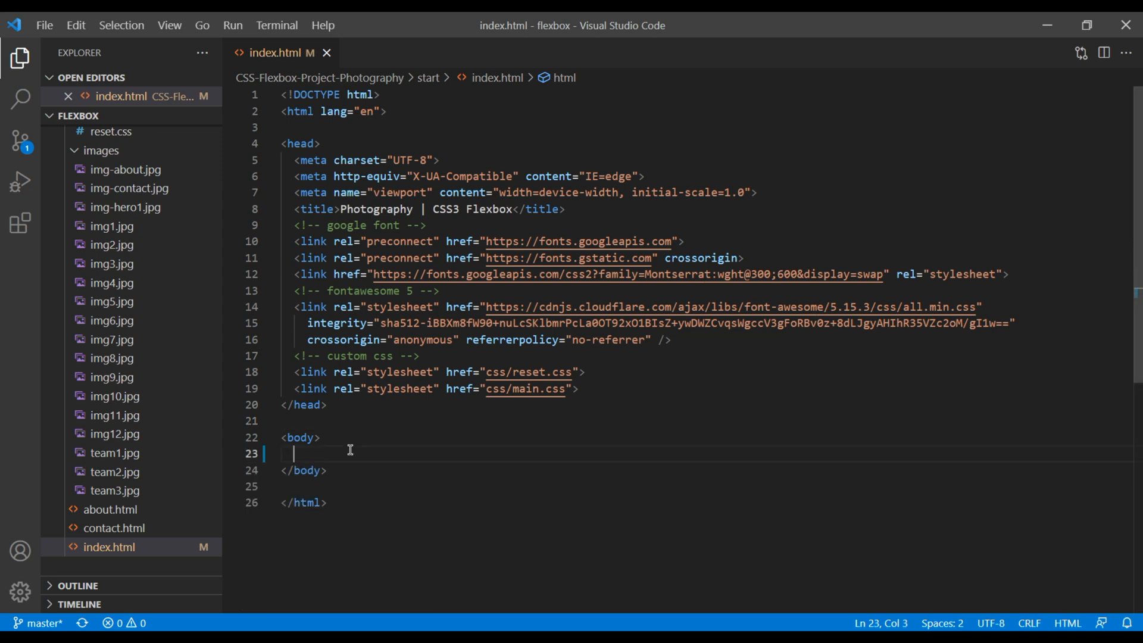
# Add an h1 heading reading 'Hello World' inside the index.html body
pyautogui.write('h')
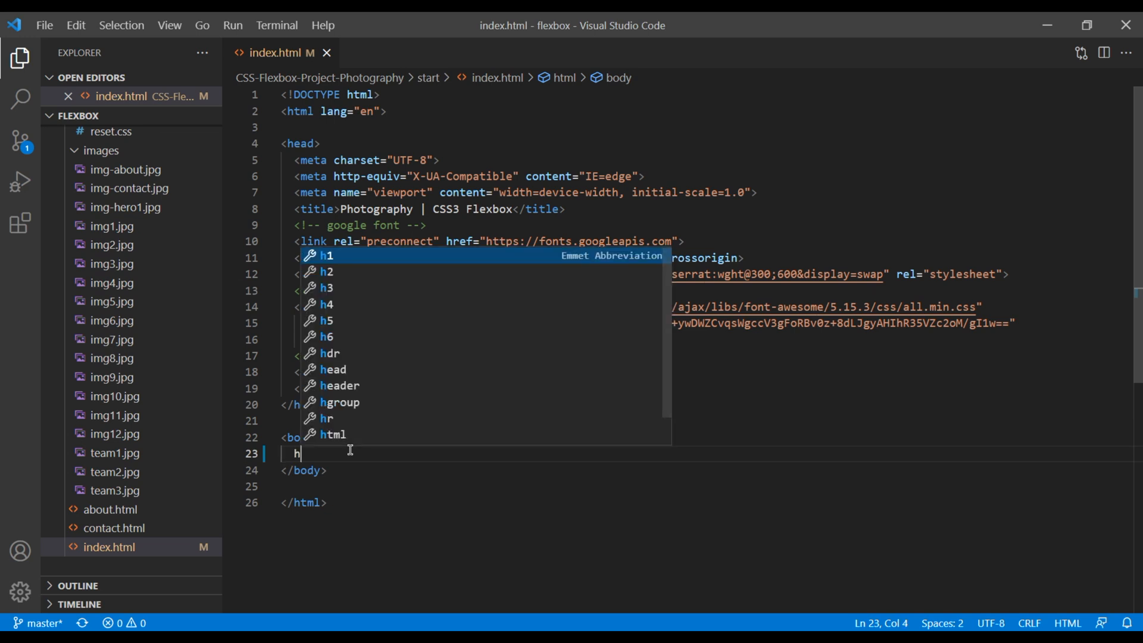
pyautogui.write('1>H</h1>')
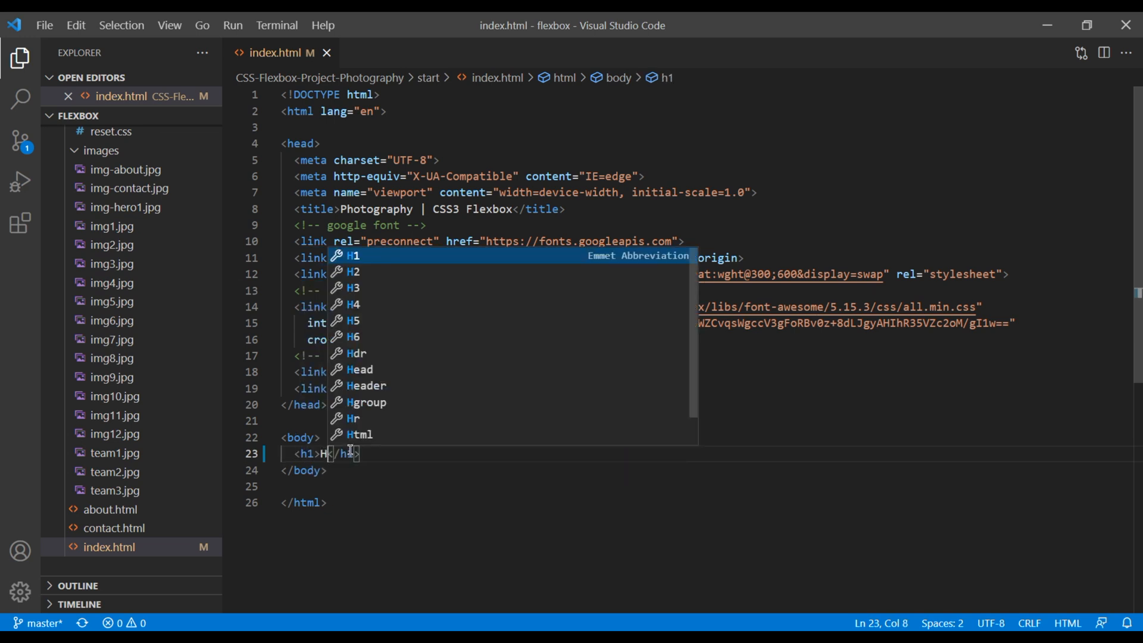
pyautogui.write('ello World!')
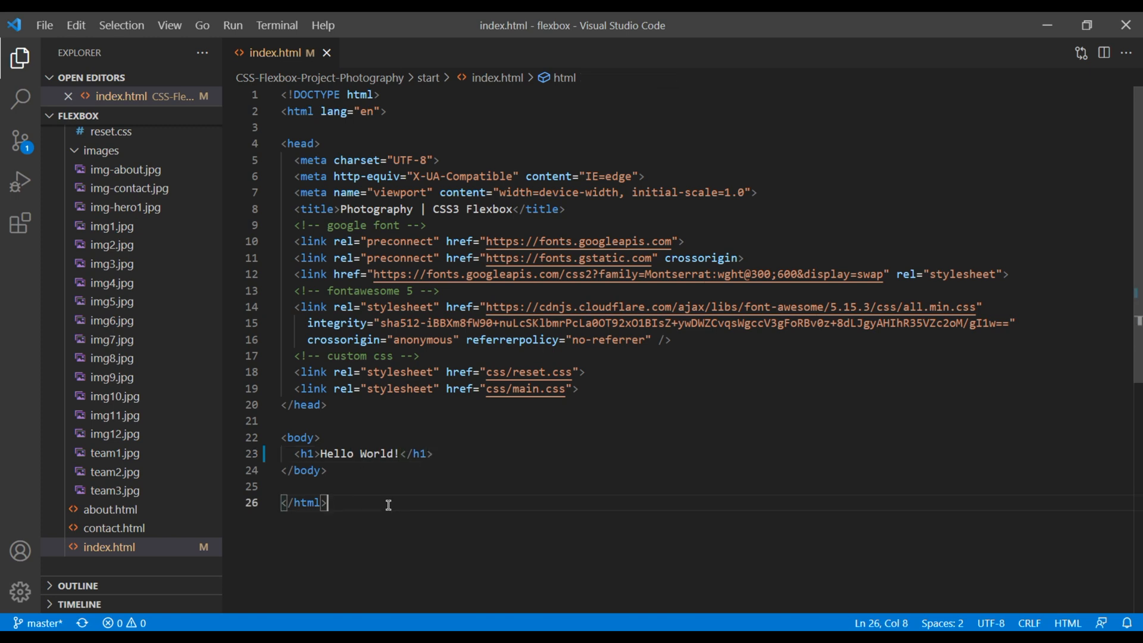
pyautogui.moveTo(420, 509)
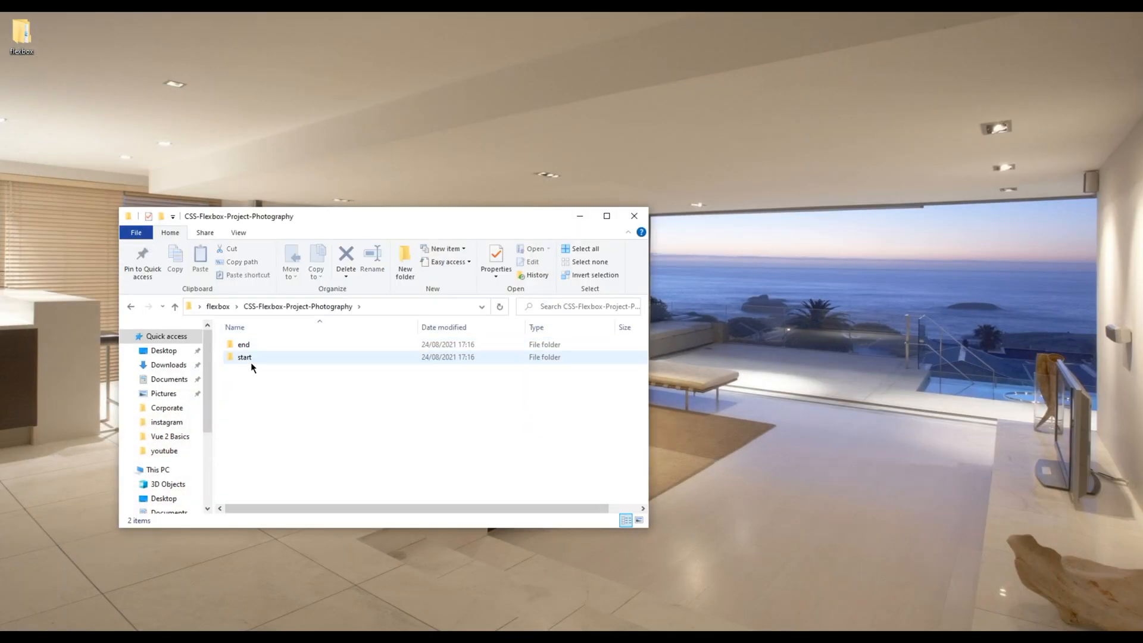
# Open the start folder of CSS-Flexbox-Project-Photography in File Explorer
pyautogui.doubleClick(244, 357)
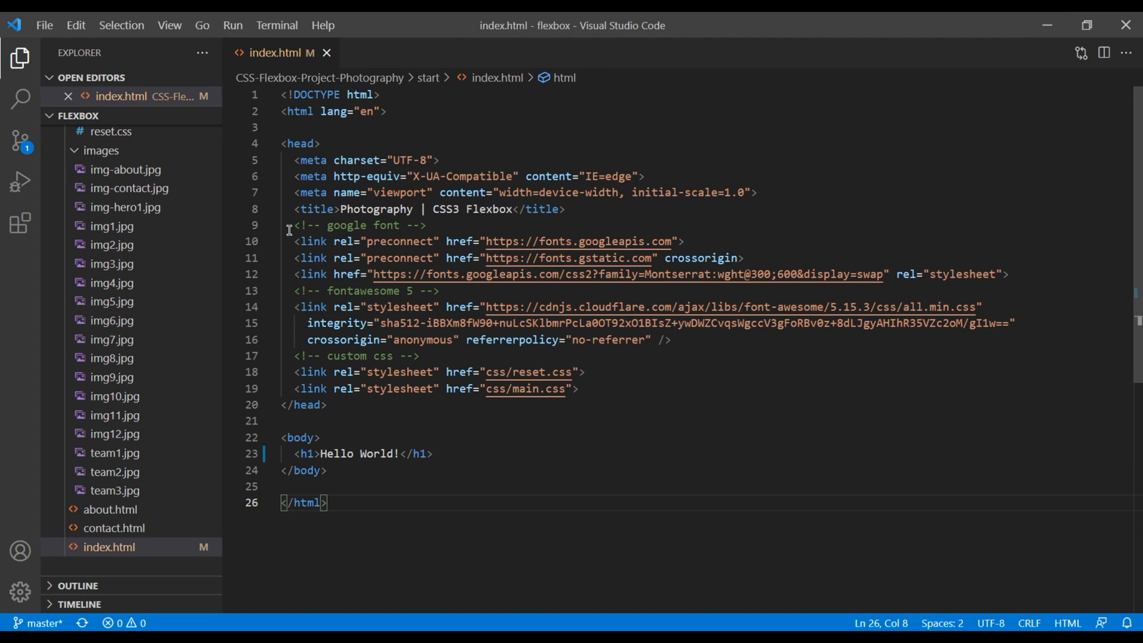
pyautogui.moveTo(290, 225); pyautogui.dragTo(1009, 275)
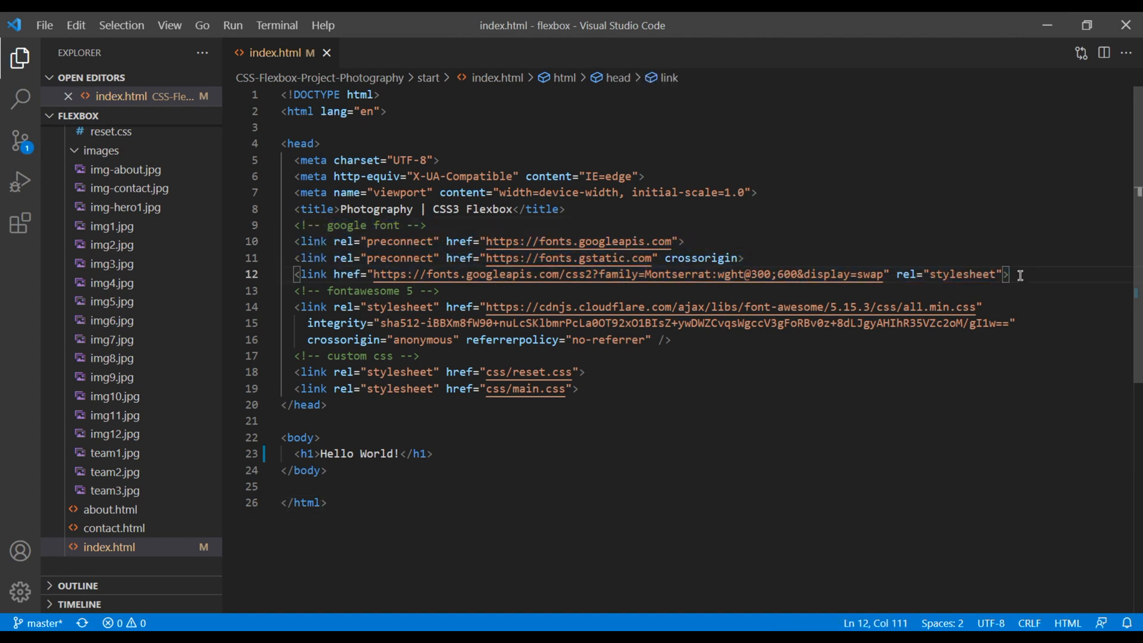
pyautogui.moveTo(133, 288)
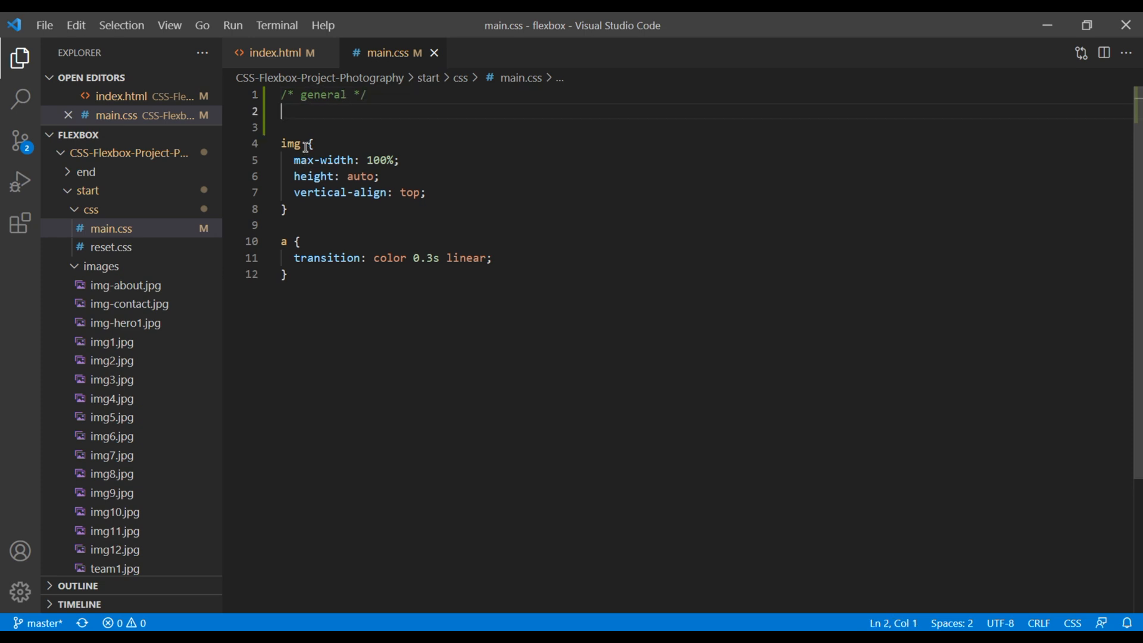
# Add body { font: 300 15px/1.6 'Montserrat', sans-serif; } to main.css and start a color line
pyautogui.write('body {')
pyautogui.click(706, 127)
pyautogui.write('font:')
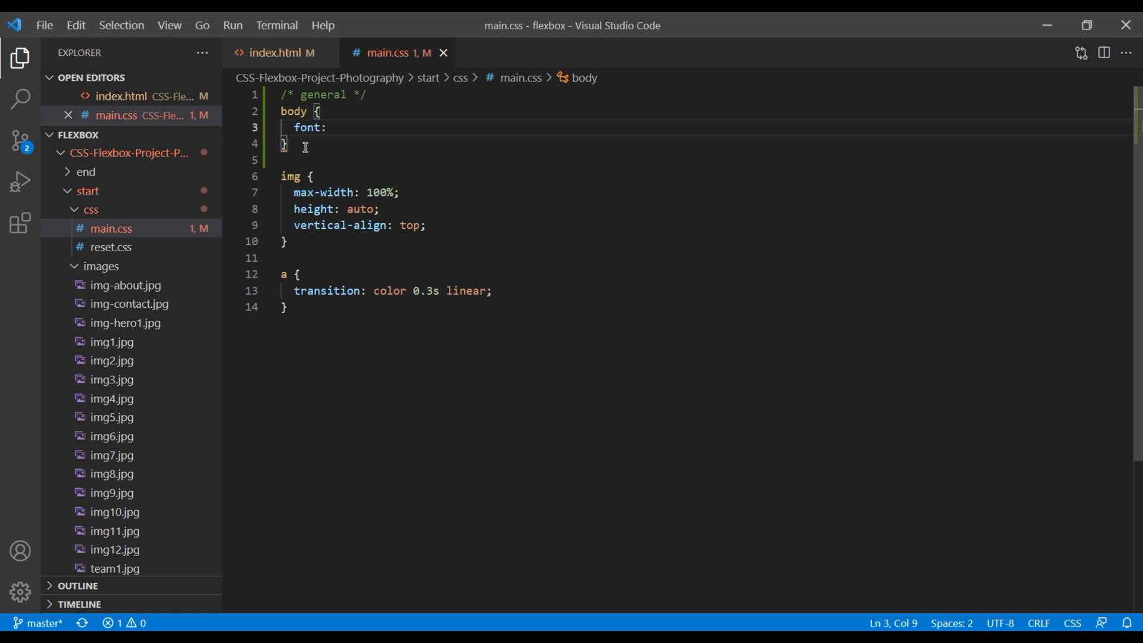
pyautogui.write('300')
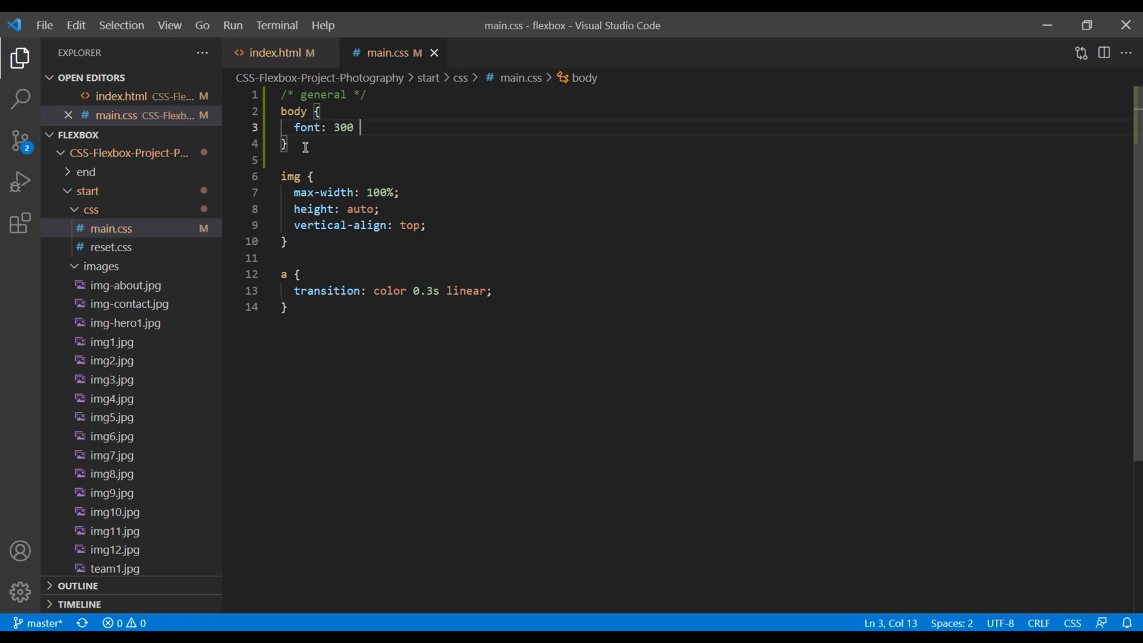
pyautogui.write('15px')
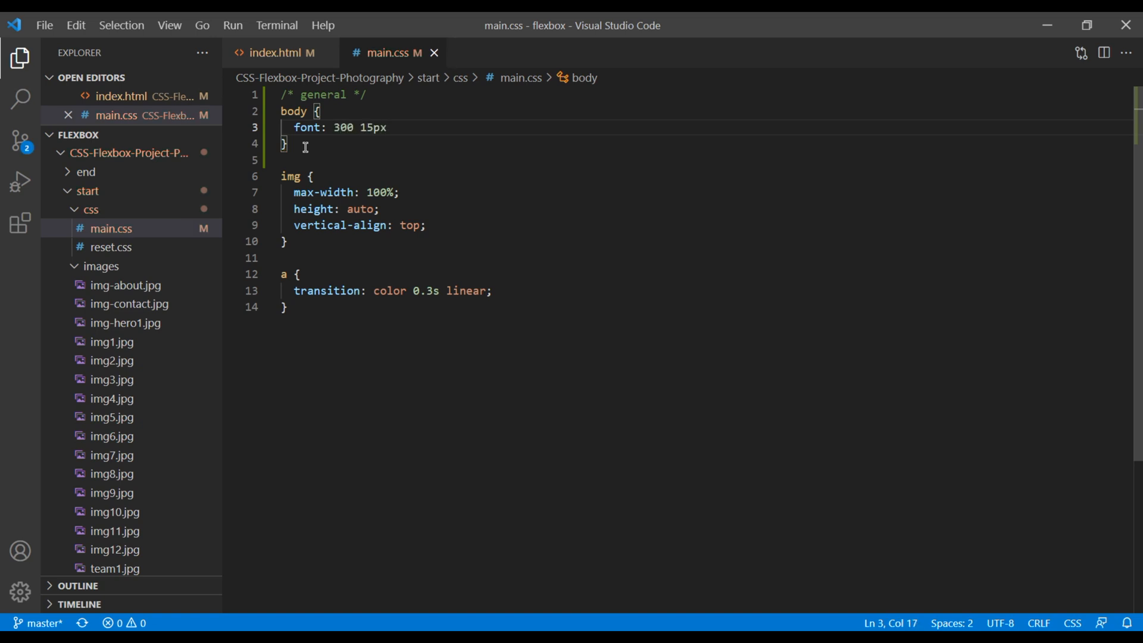
pyautogui.write('/1.')
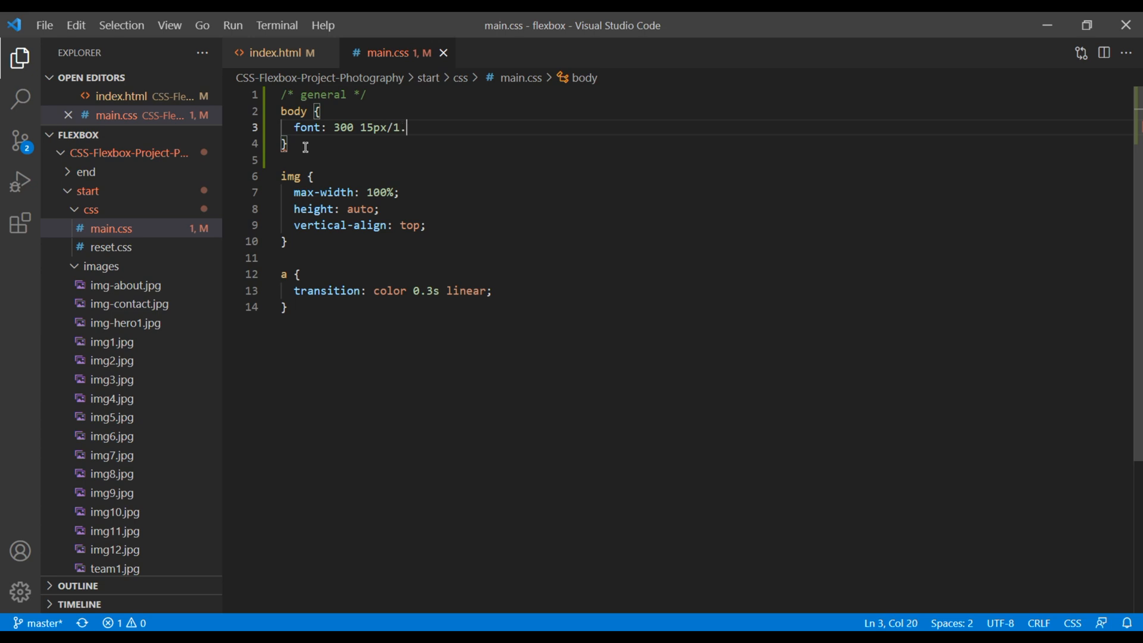
pyautogui.write('6')
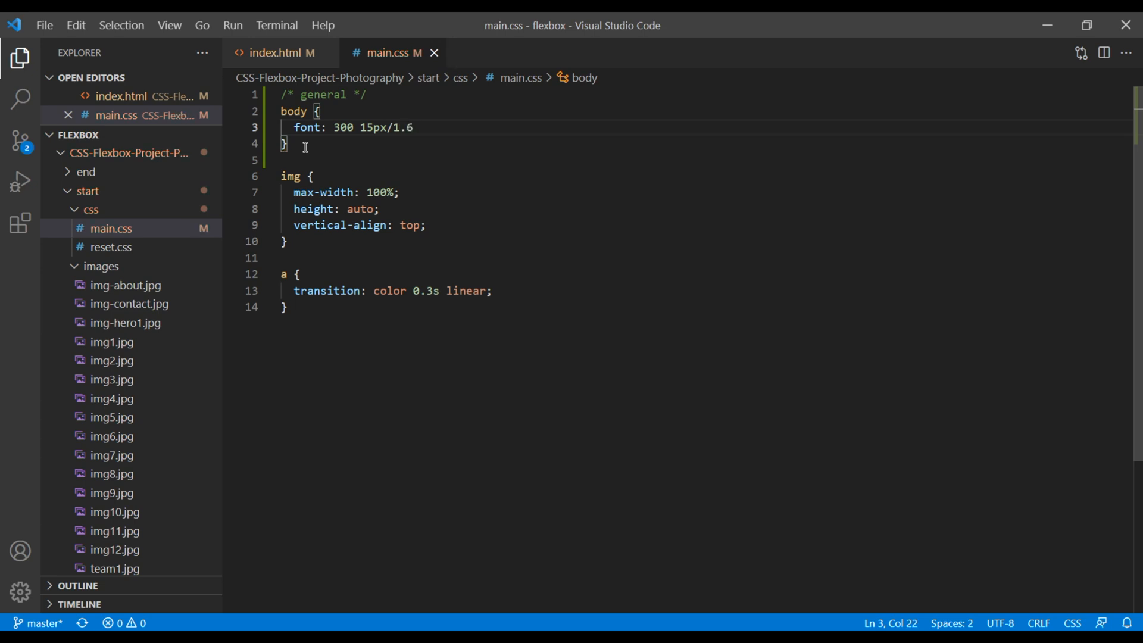
pyautogui.click(281, 52)
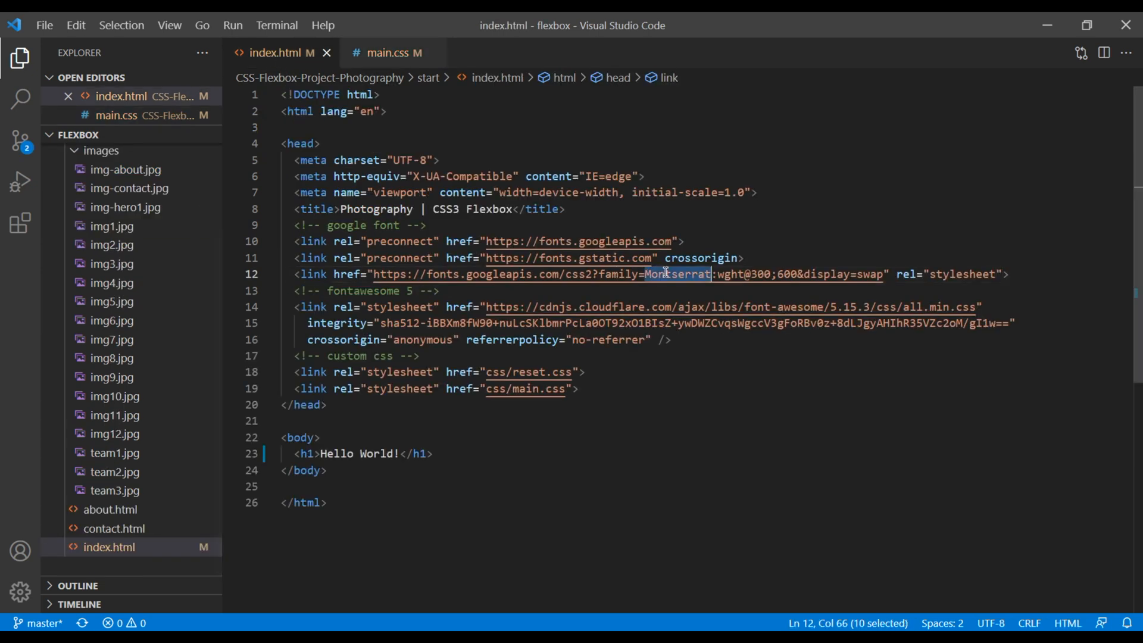
pyautogui.click(390, 53)
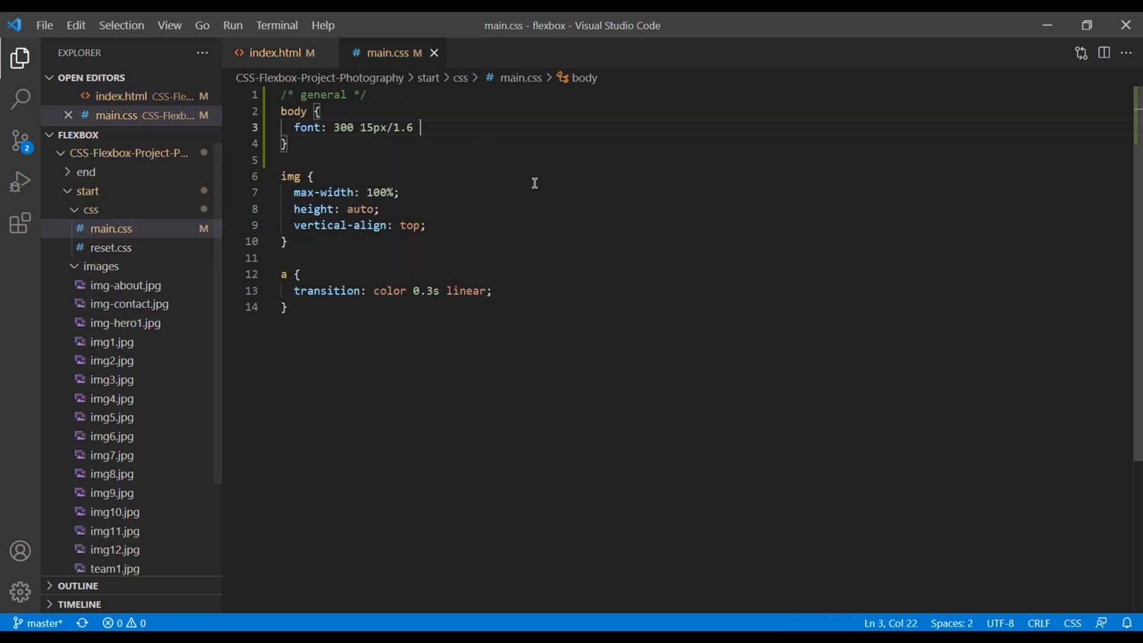
pyautogui.write("'Montserrat',")
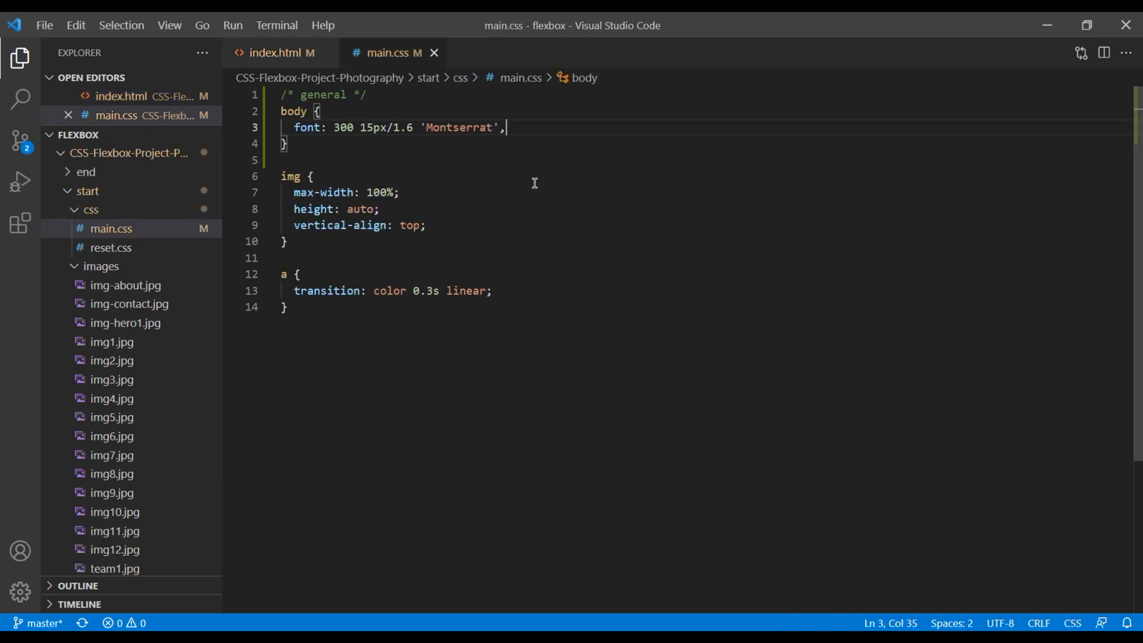
pyautogui.write('sans-s')
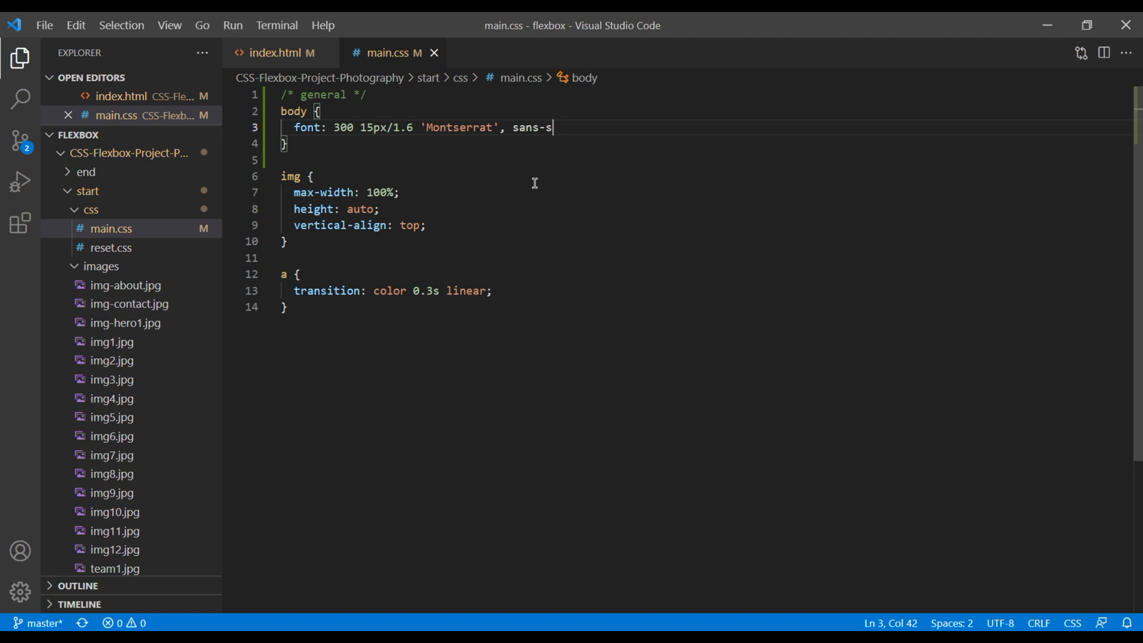
pyautogui.write('erif;')
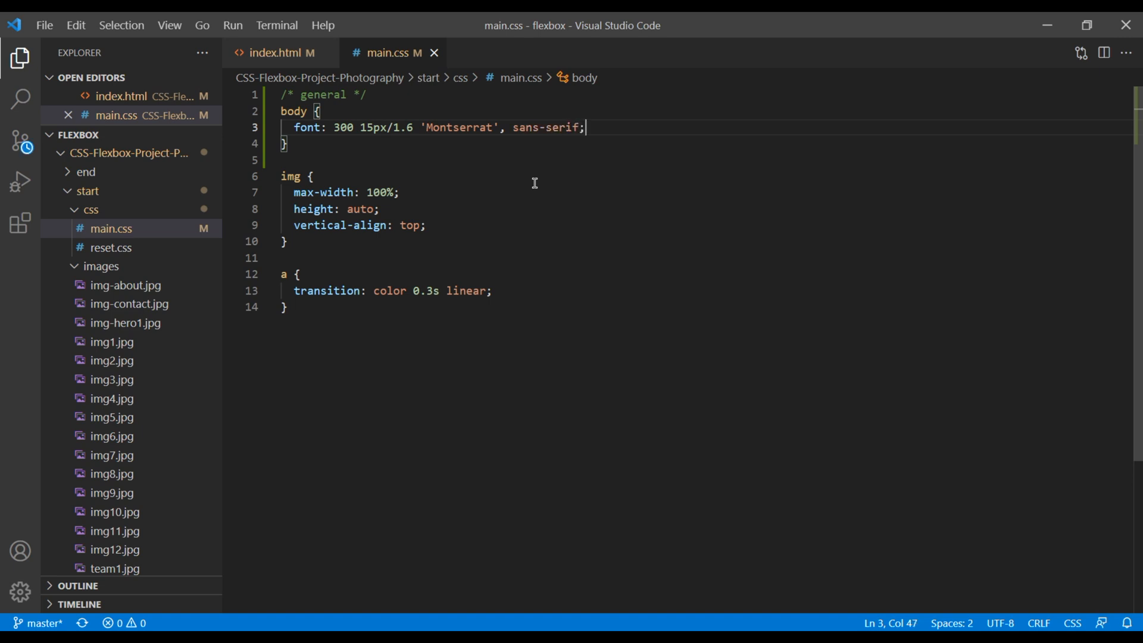
pyautogui.write('coo')
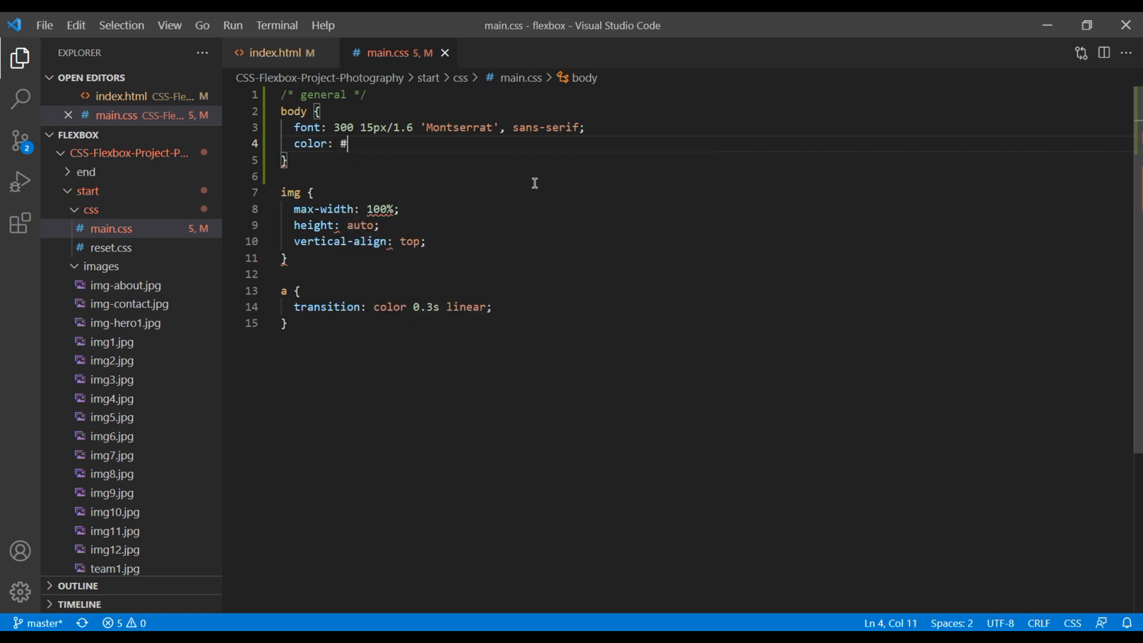
# Complete the body rule's declaration as color: #333;
pyautogui.write('333;')
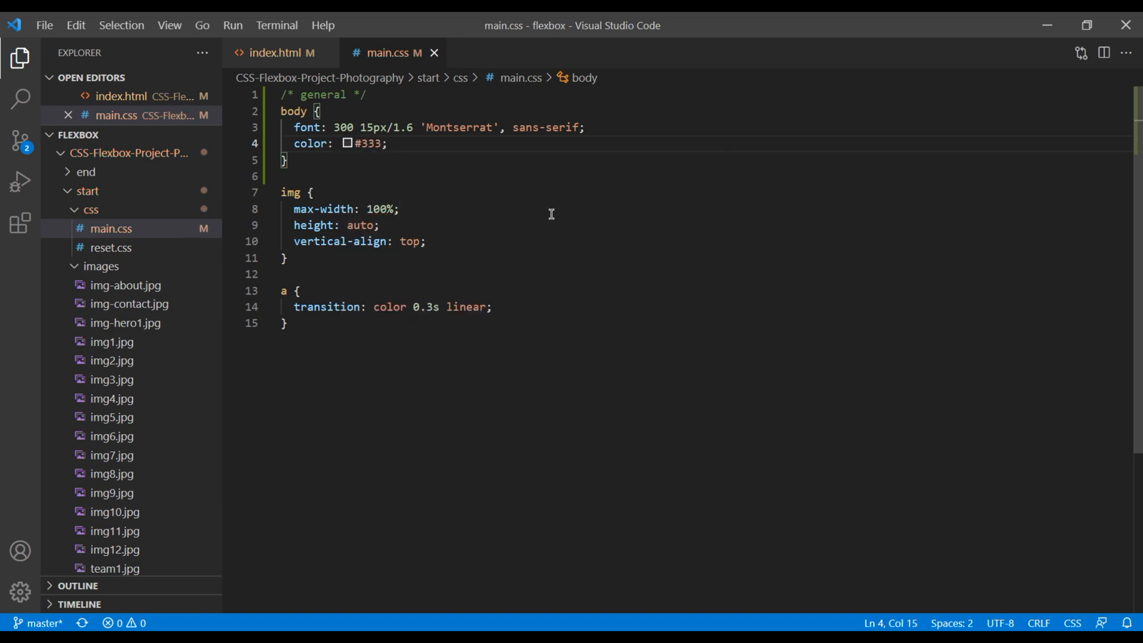